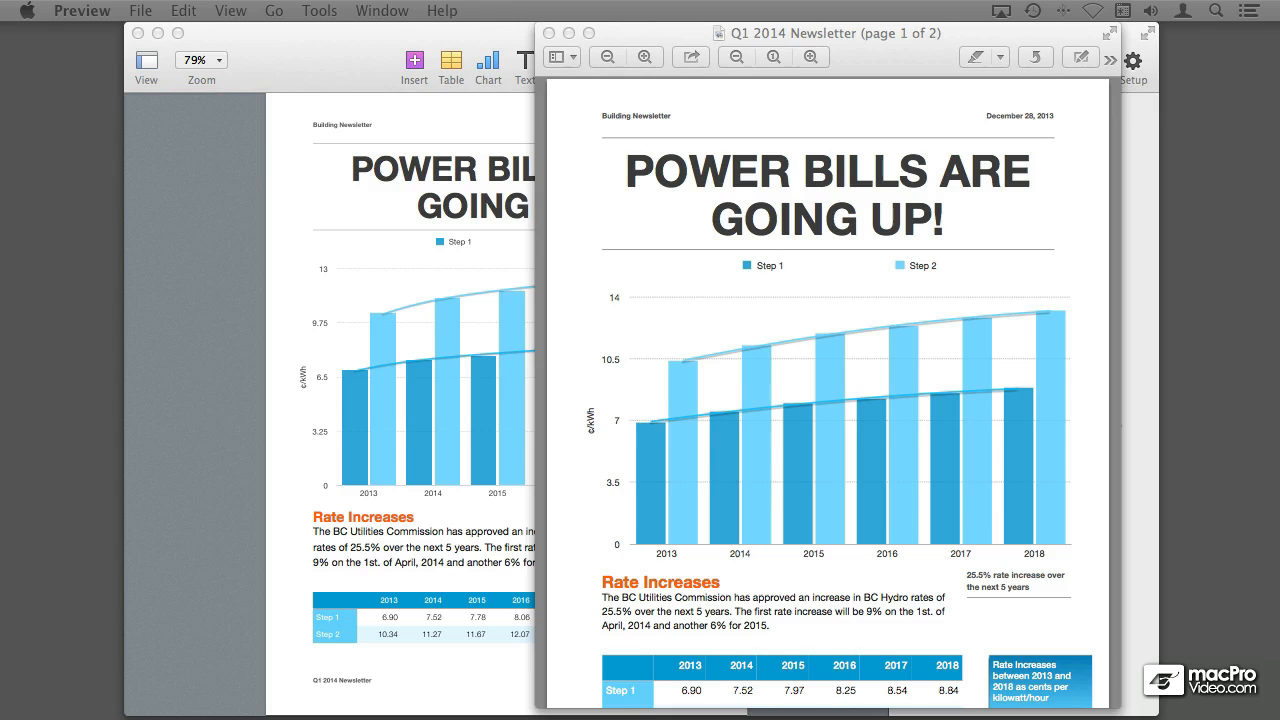
pyautogui.moveTo(952, 48)
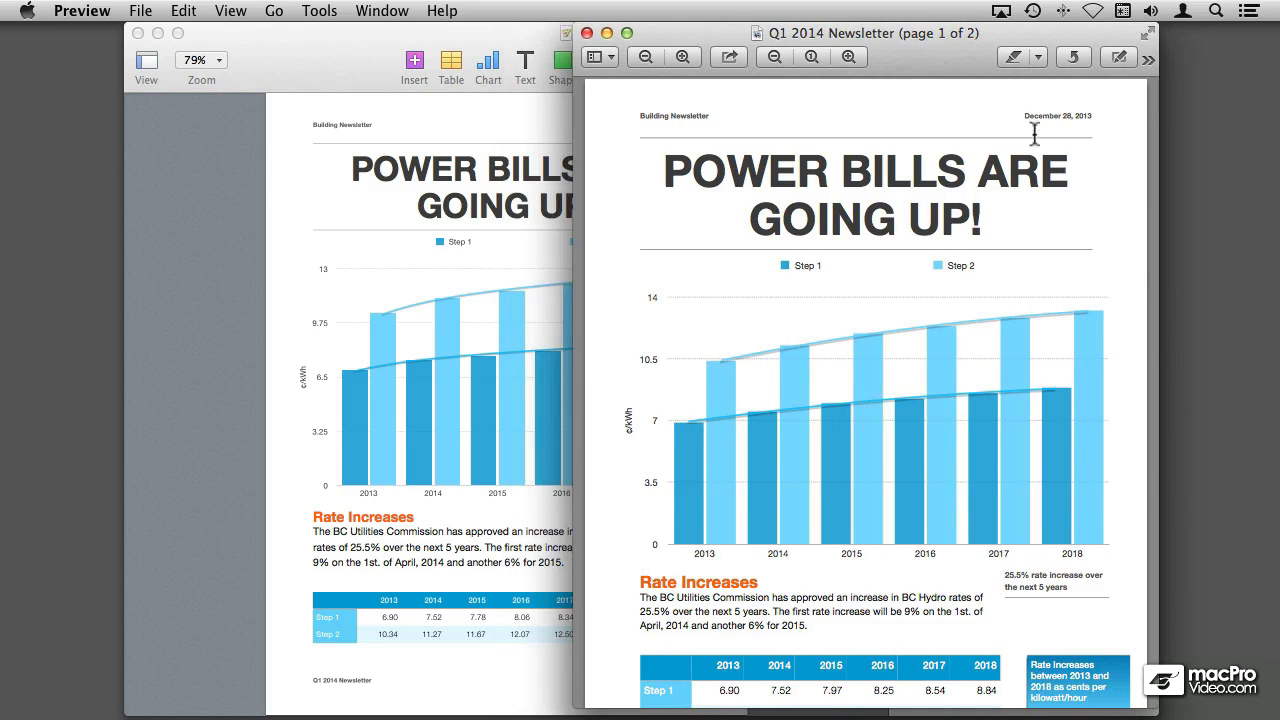
# Scroll to the staircase placeholder and browse its Photos library in the media browser for a replacement.
pyautogui.scroll(-3)
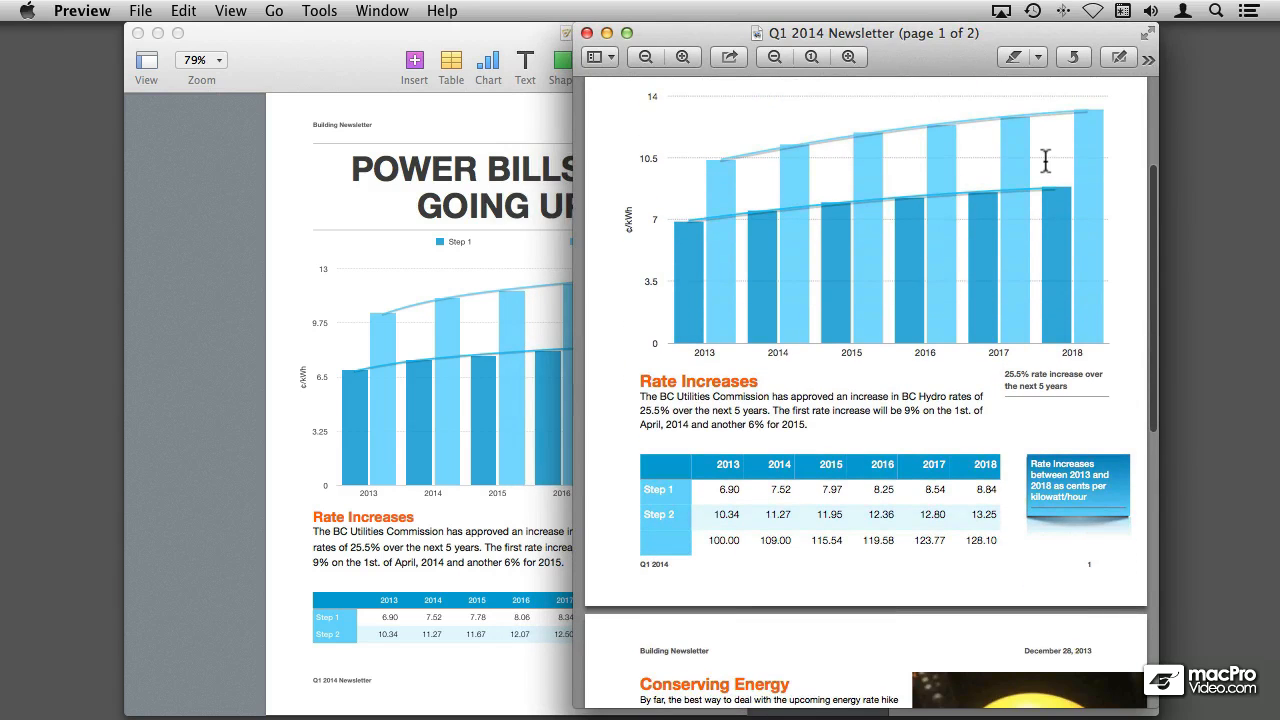
pyautogui.scroll(-3)
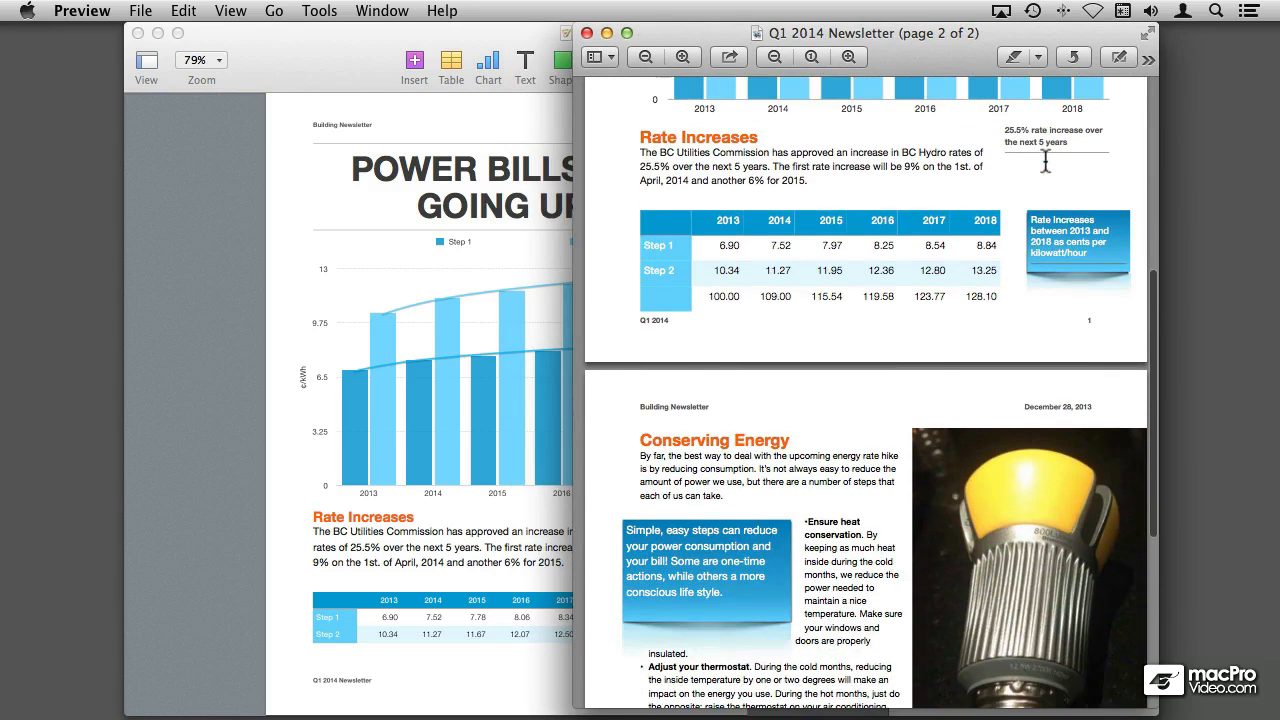
pyautogui.scroll(-3)
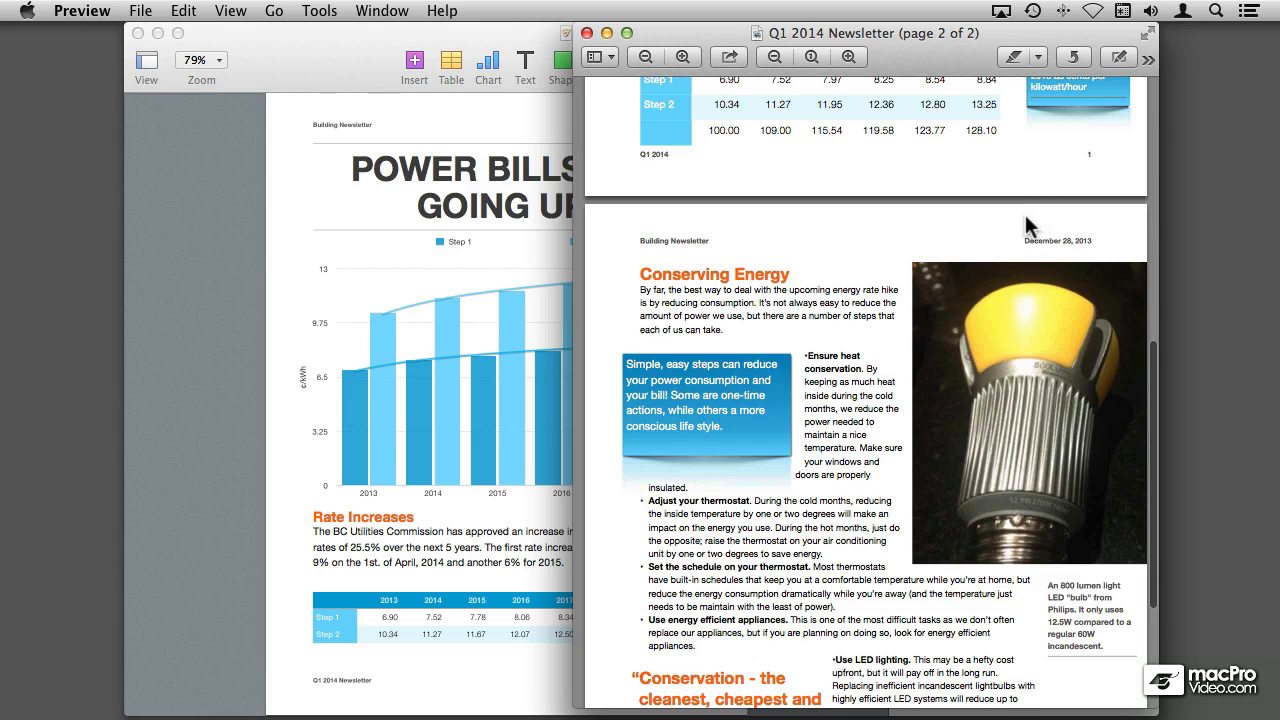
pyautogui.scroll(-3)
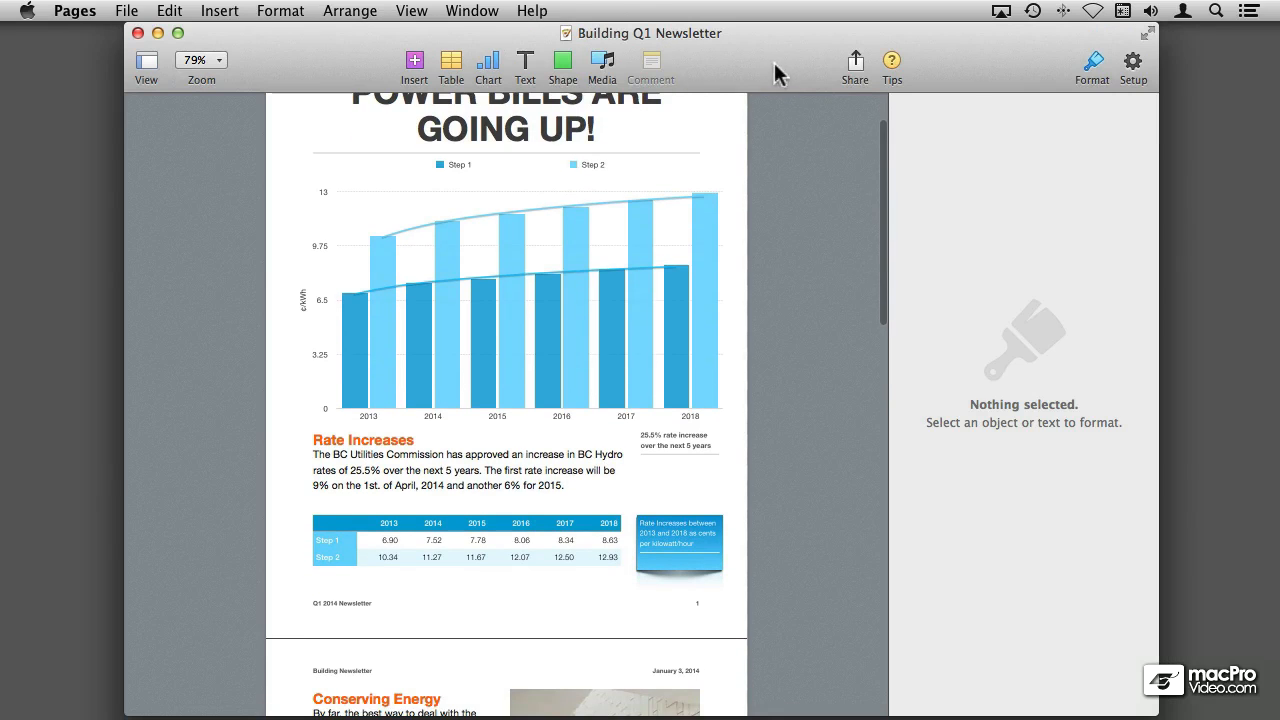
pyautogui.moveTo(650, 130)
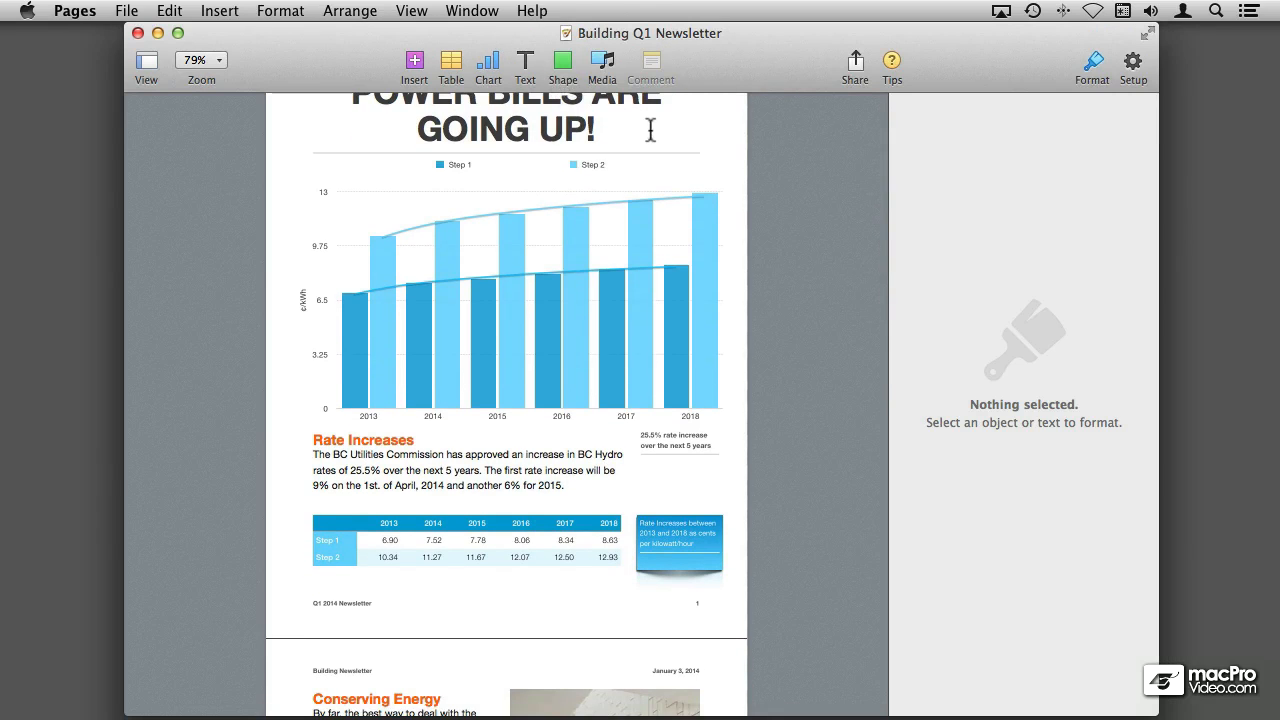
pyautogui.scroll(-3)
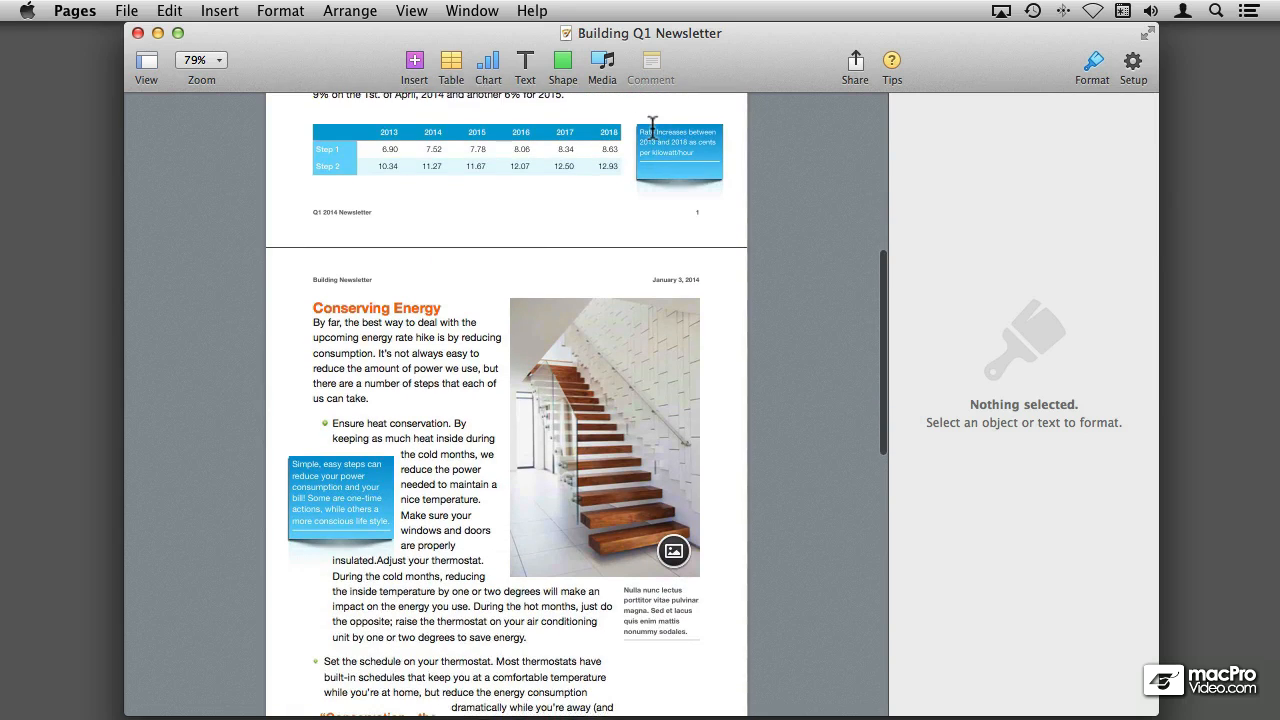
pyautogui.scroll(-3)
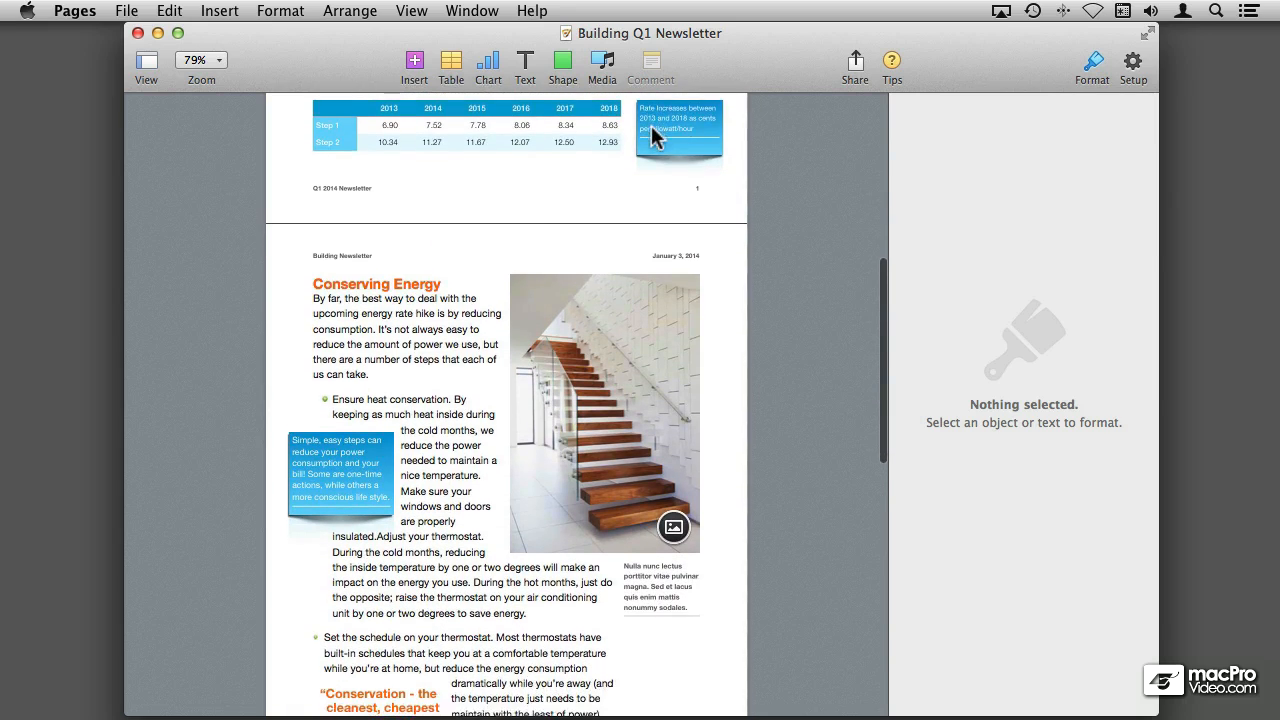
pyautogui.scroll(-3)
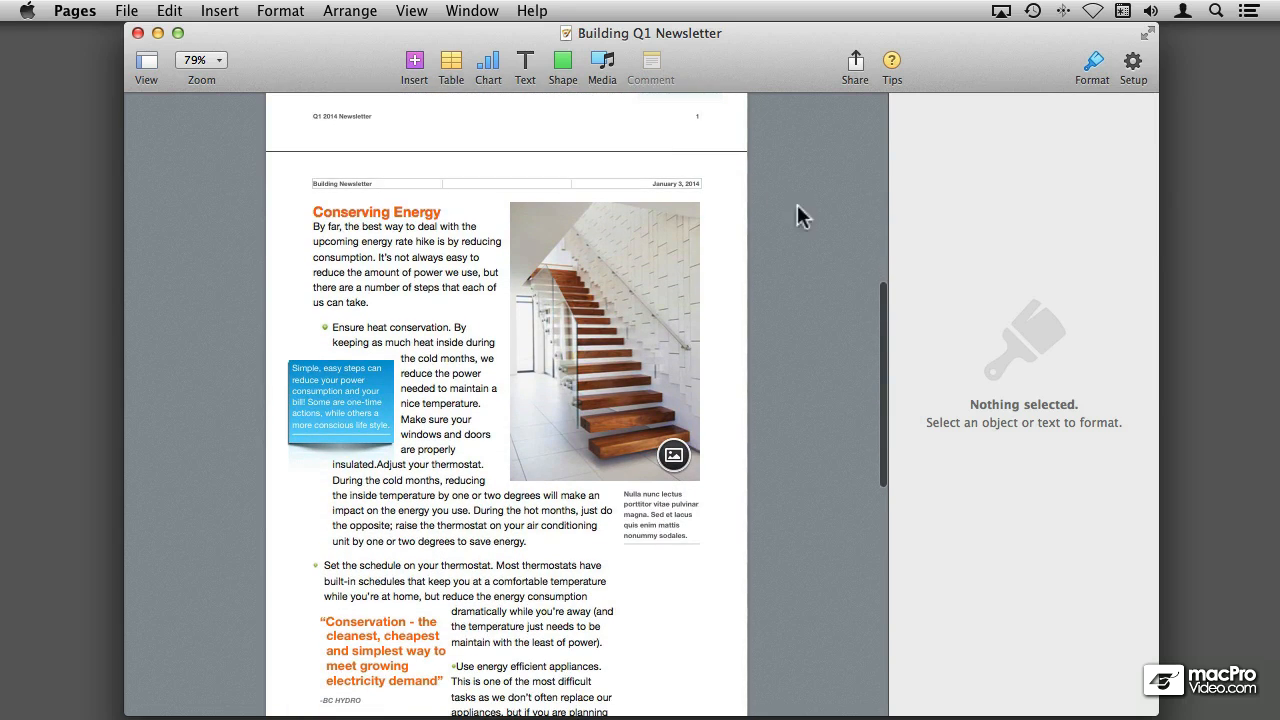
pyautogui.moveTo(716, 404)
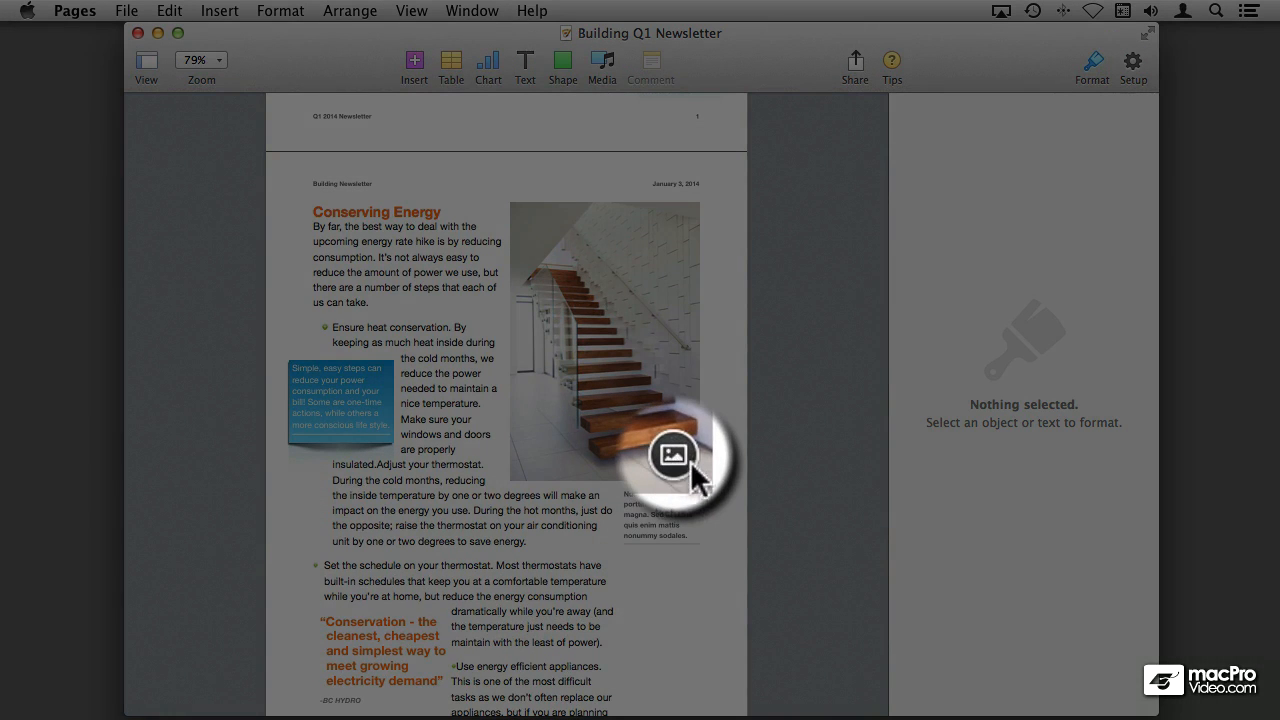
pyautogui.click(676, 456)
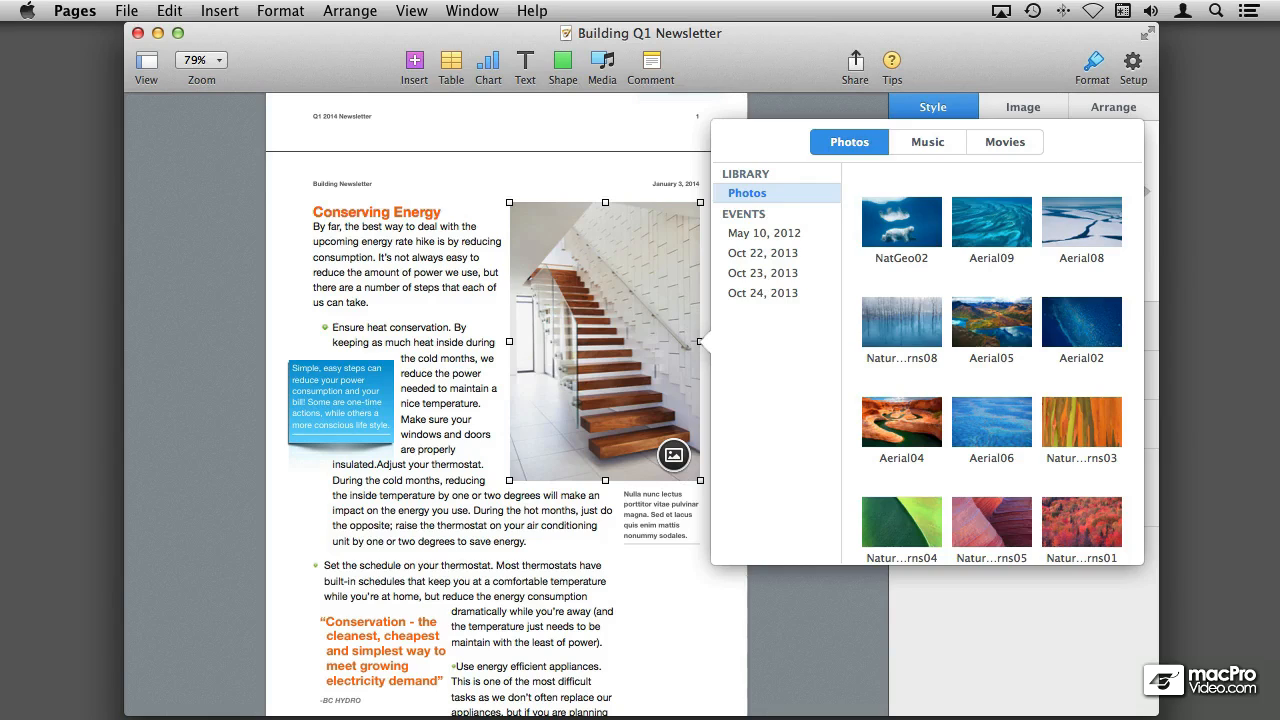
pyautogui.moveTo(700, 434)
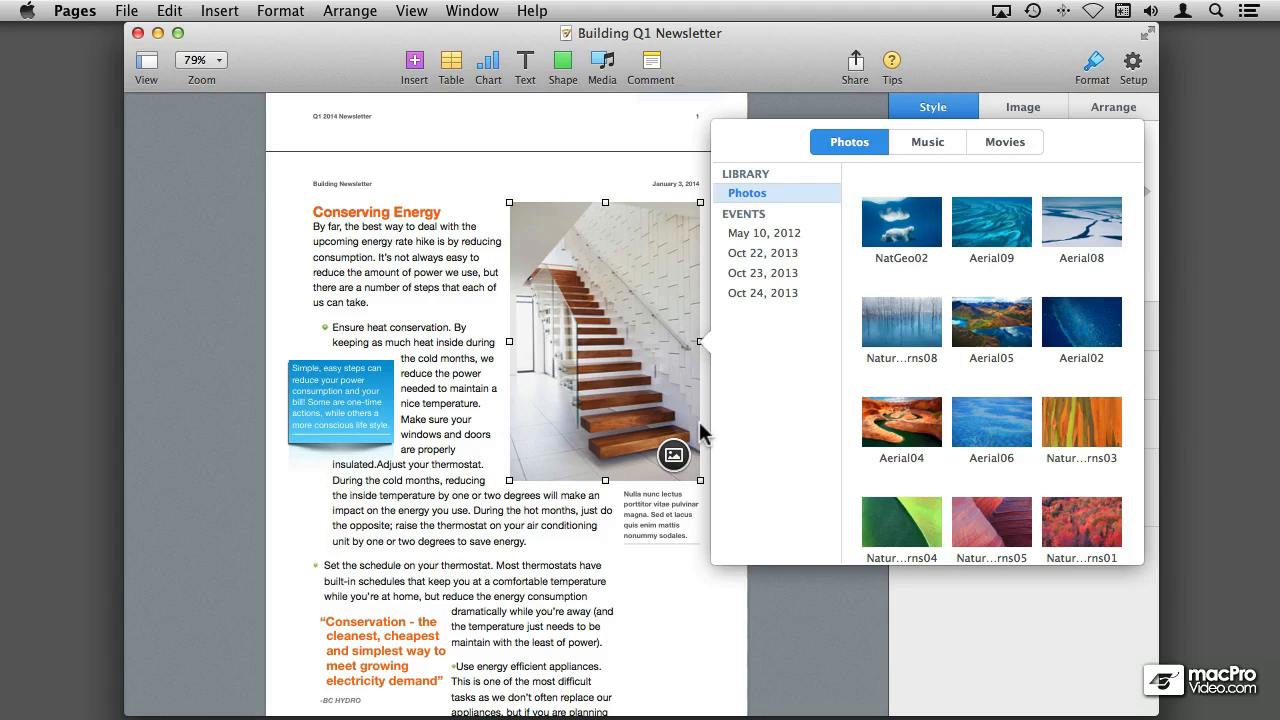
pyautogui.moveTo(780, 418)
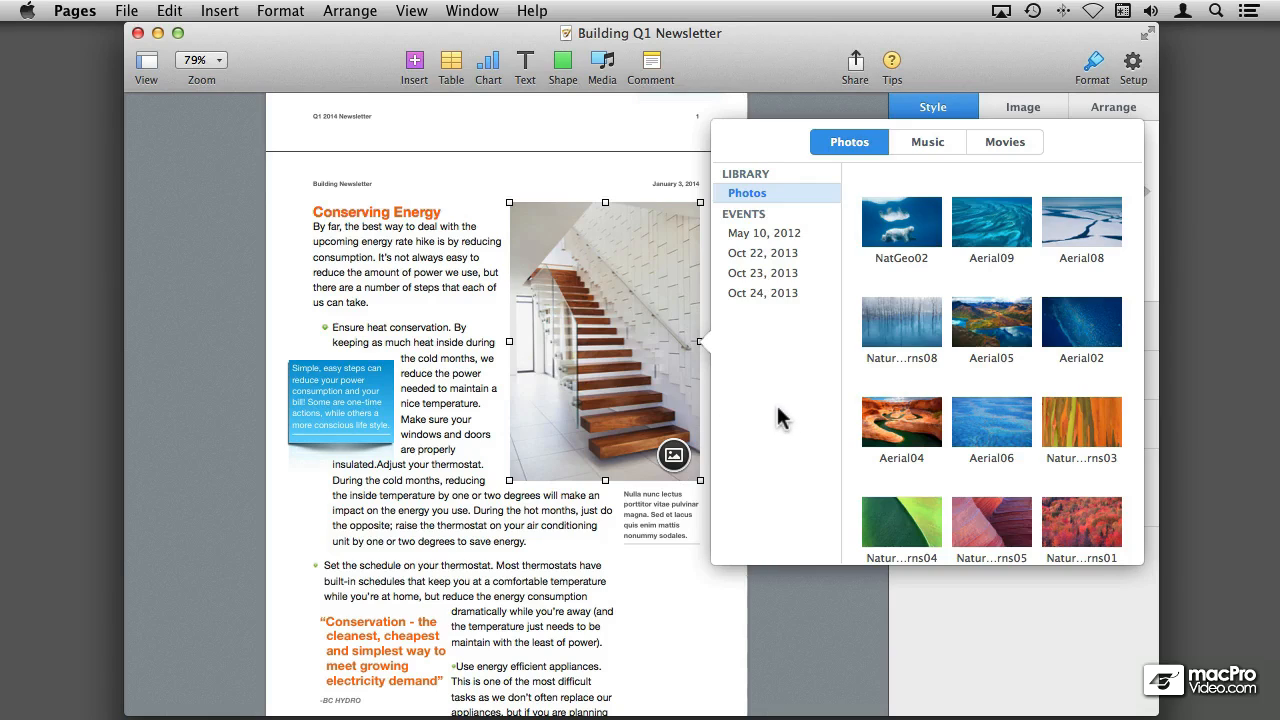
pyautogui.moveTo(800, 412)
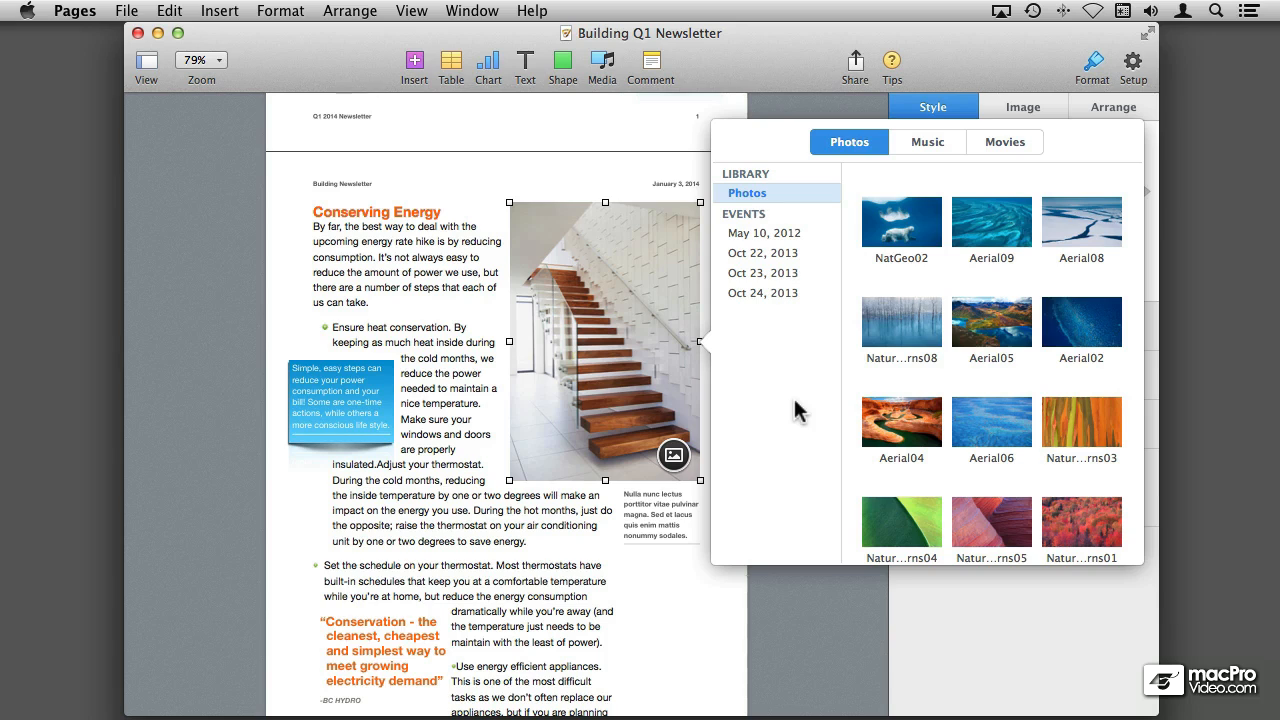
pyautogui.scroll(-3)
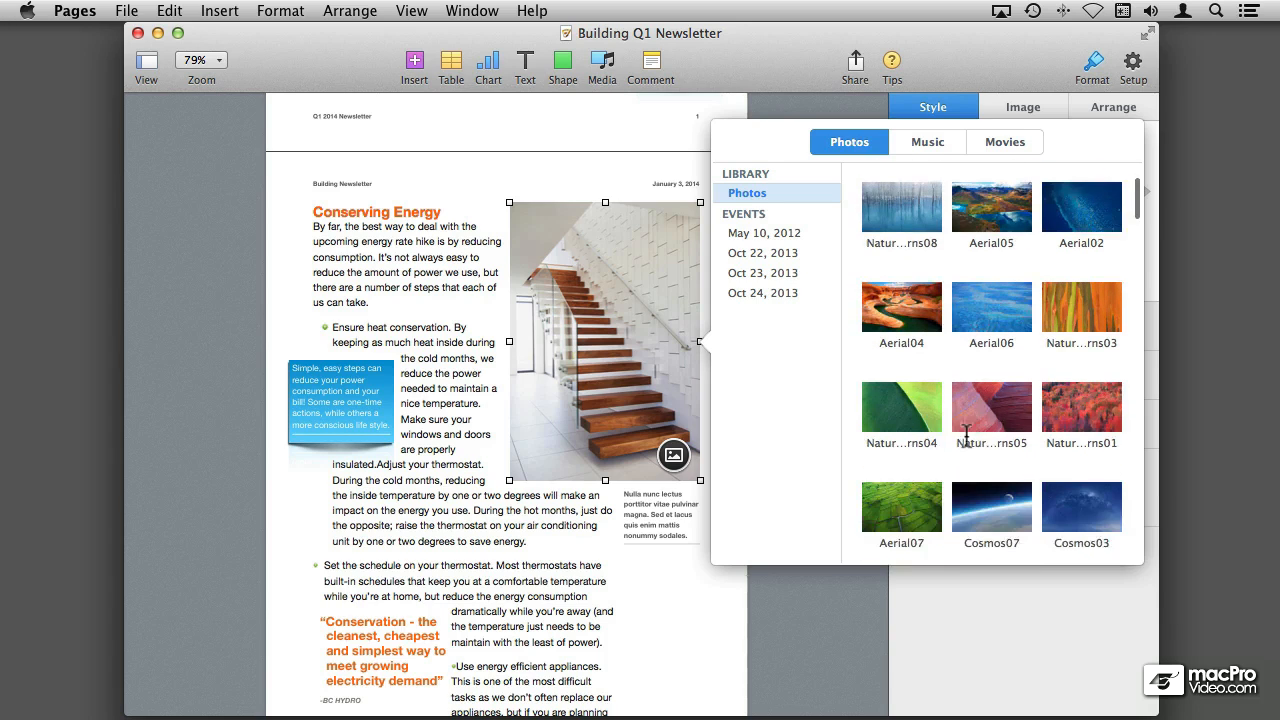
pyautogui.scroll(-3)
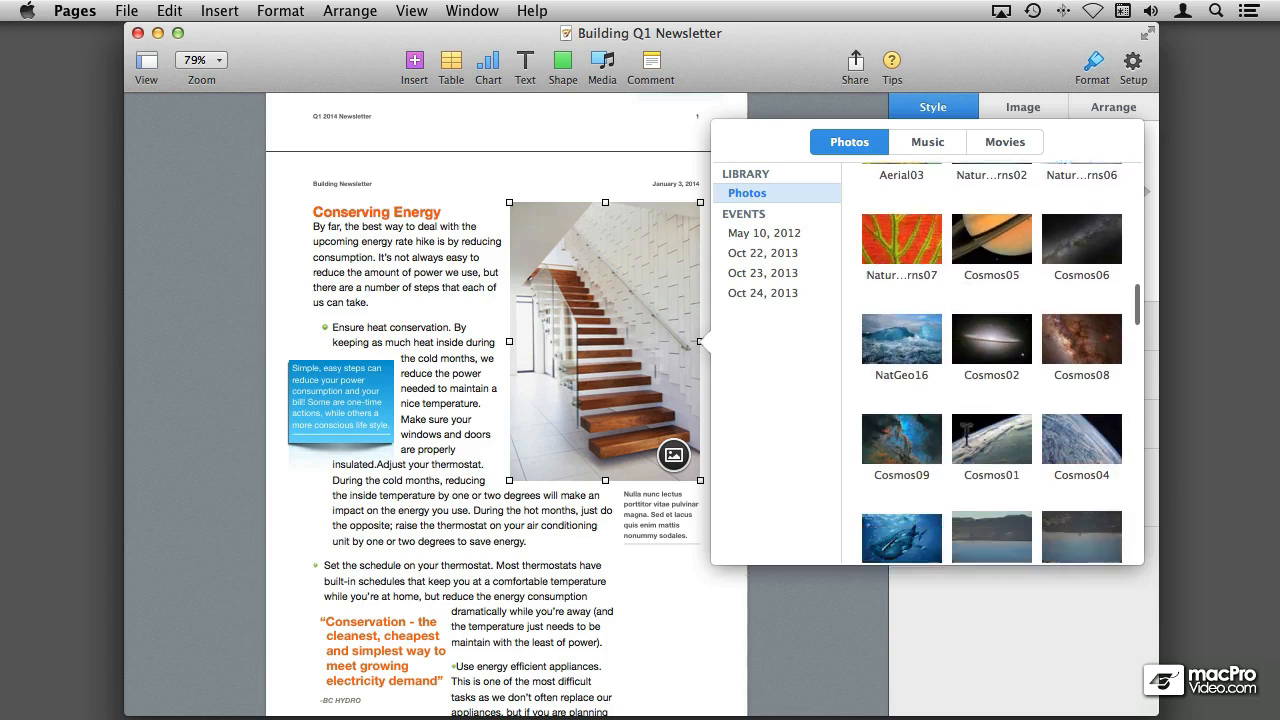
pyautogui.scroll(-3)
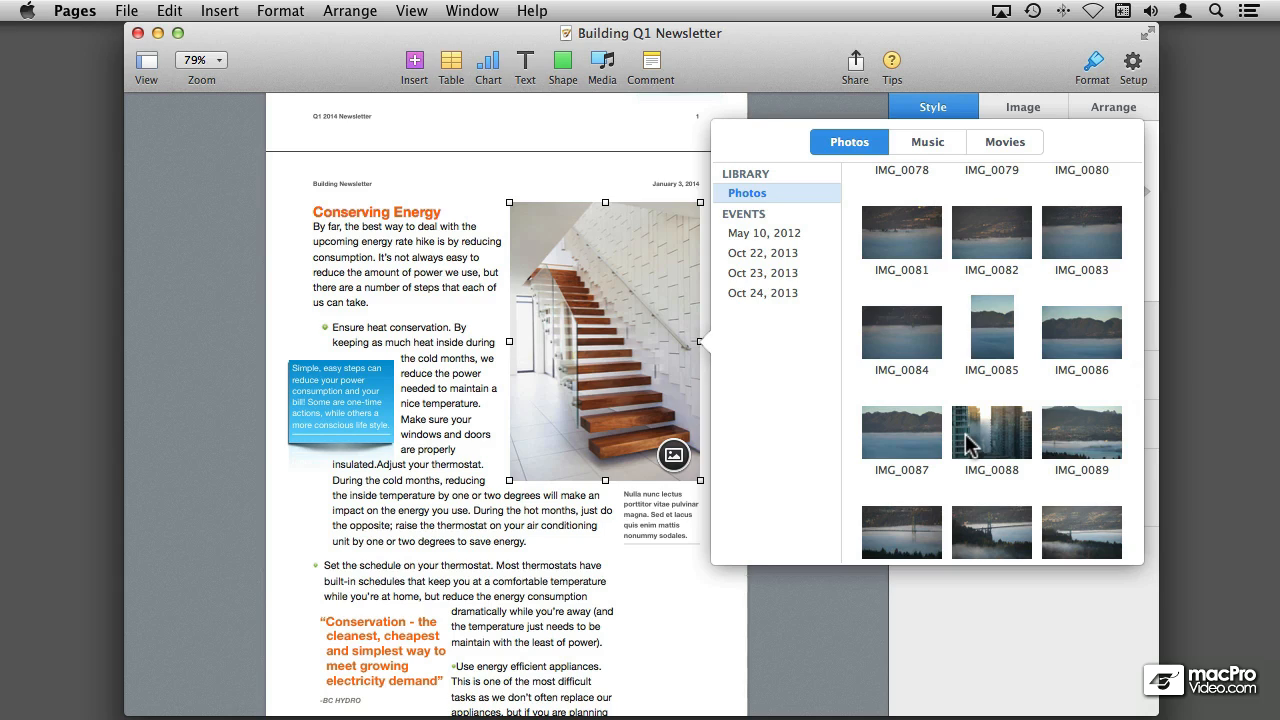
pyautogui.moveTo(950, 450)
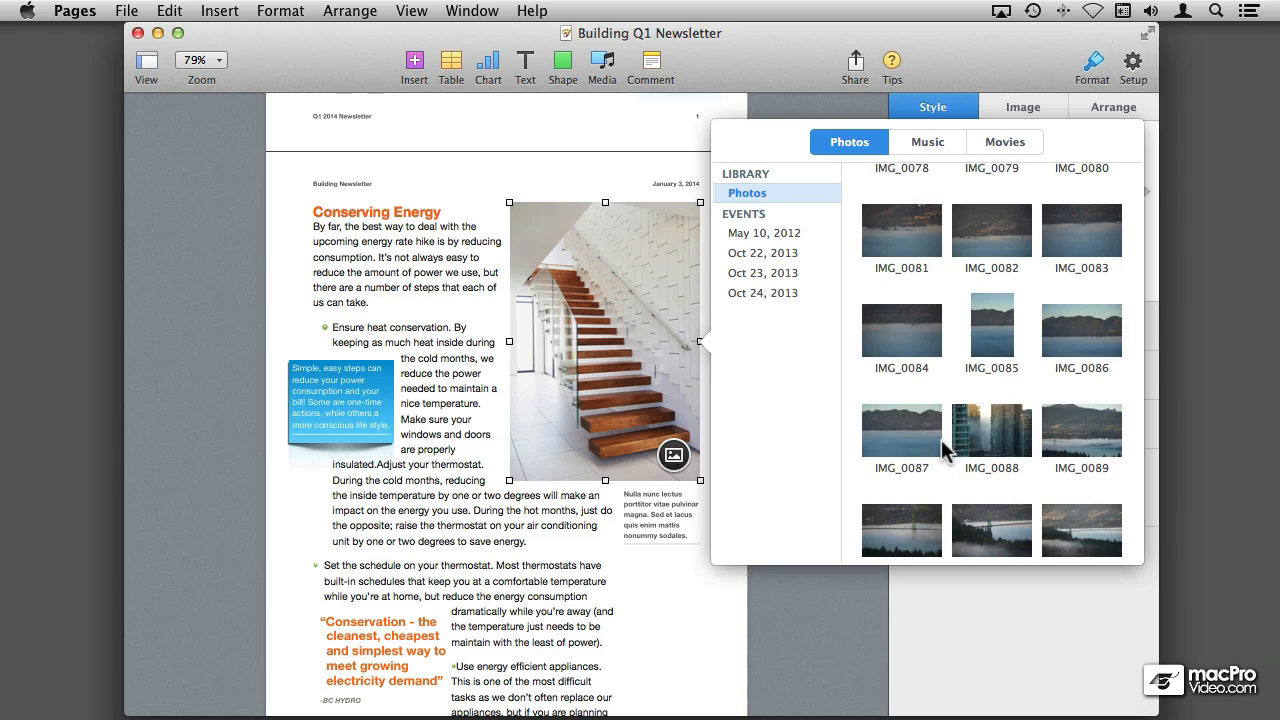
pyautogui.moveTo(780, 390)
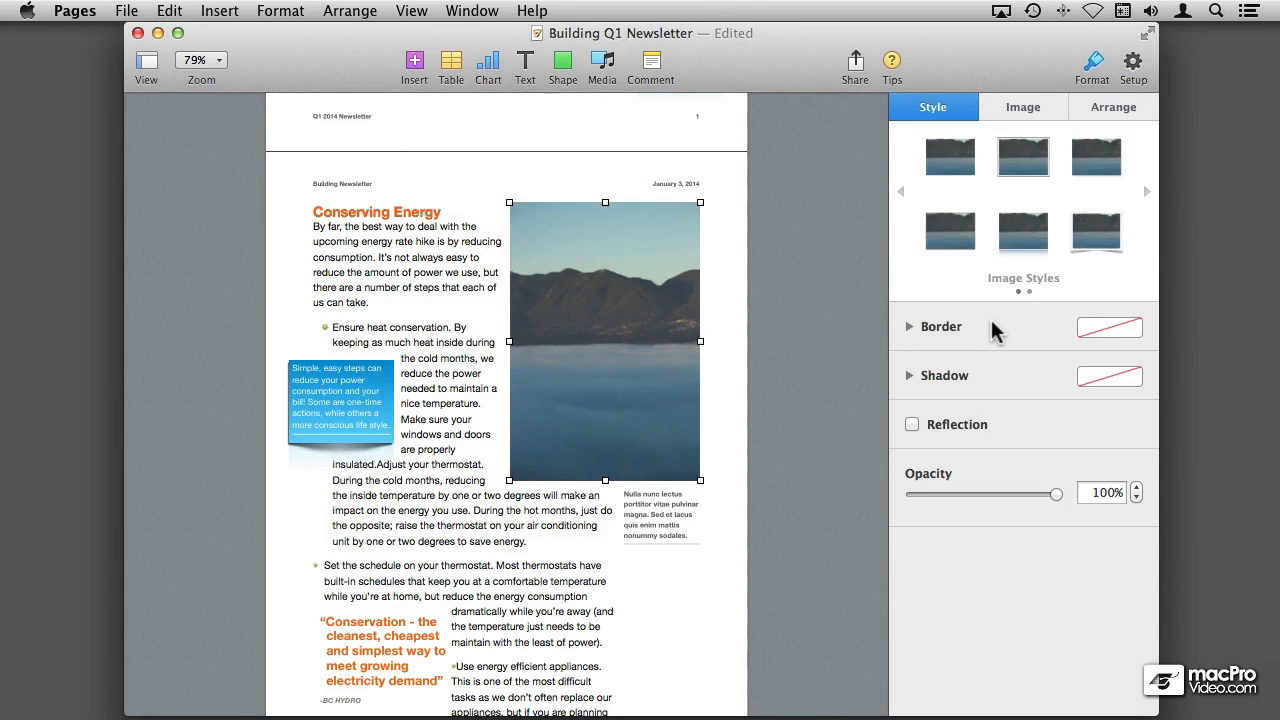
pyautogui.moveTo(1108, 328)
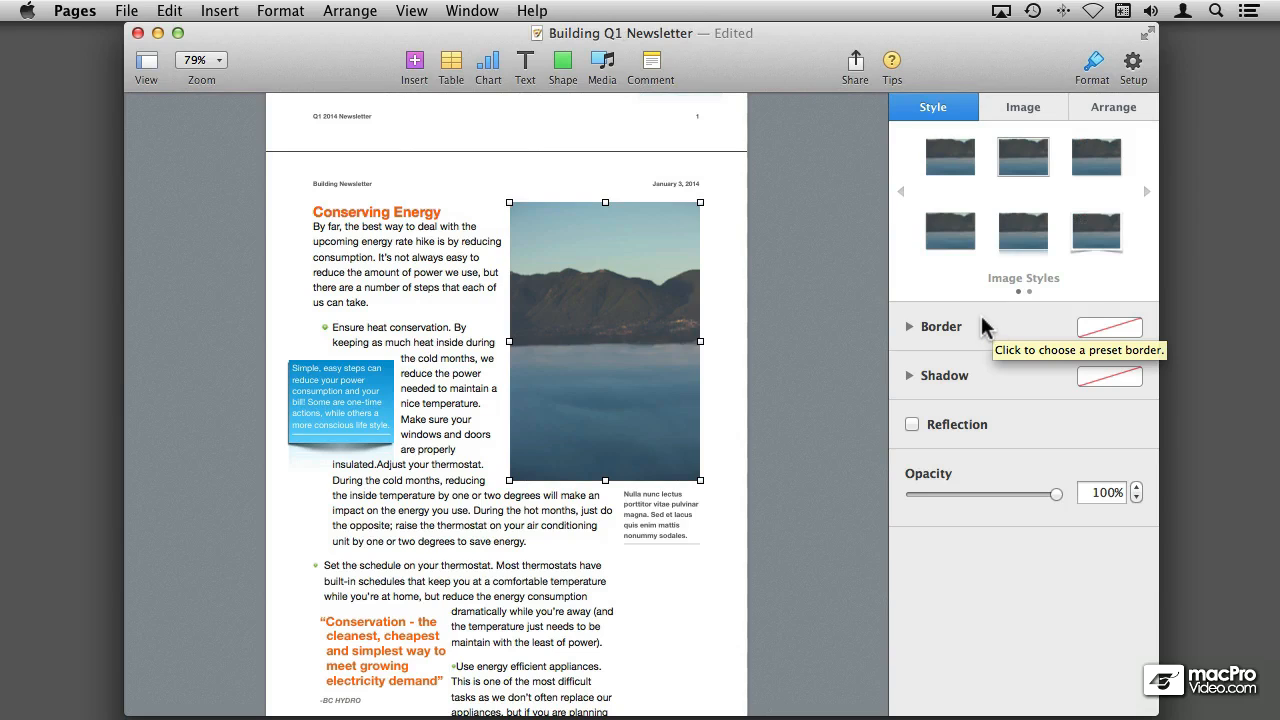
# Swap the staircase placeholder for the lake and mountains photo.
pyautogui.click(168, 10)
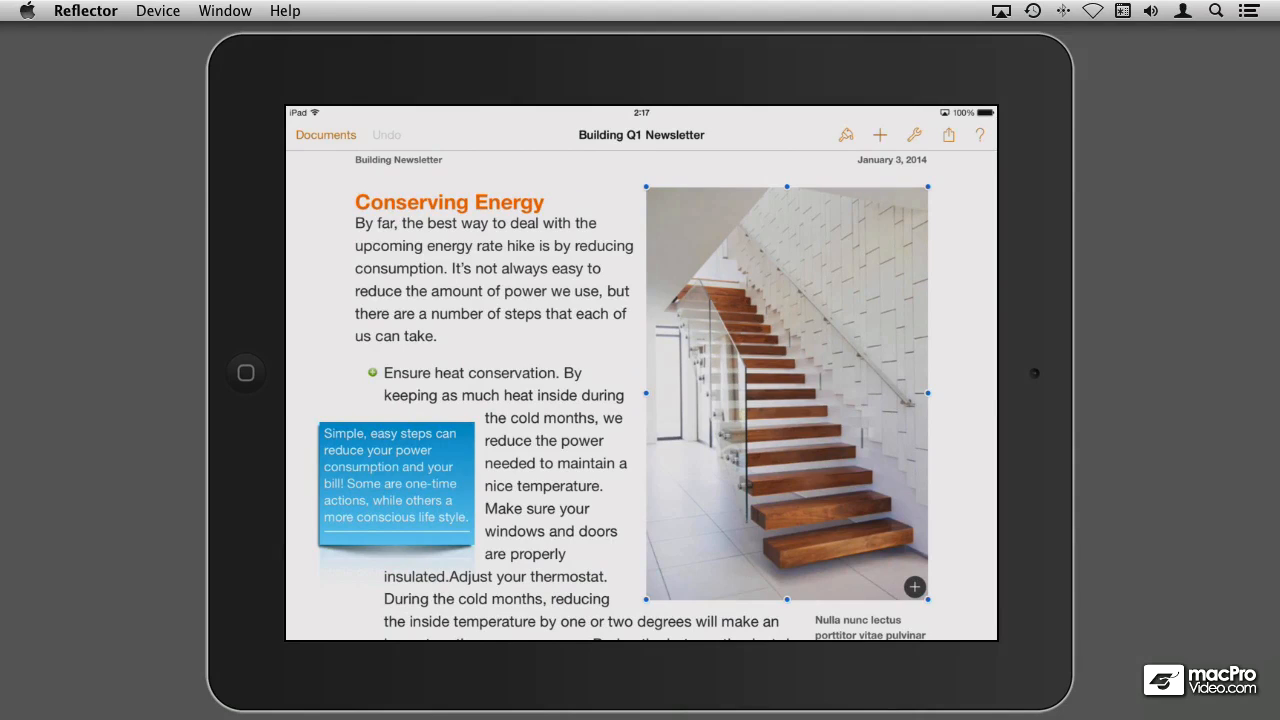
# Tap the staircase placeholder's + button to show the iPad Photos popover.
pyautogui.click(914, 588)
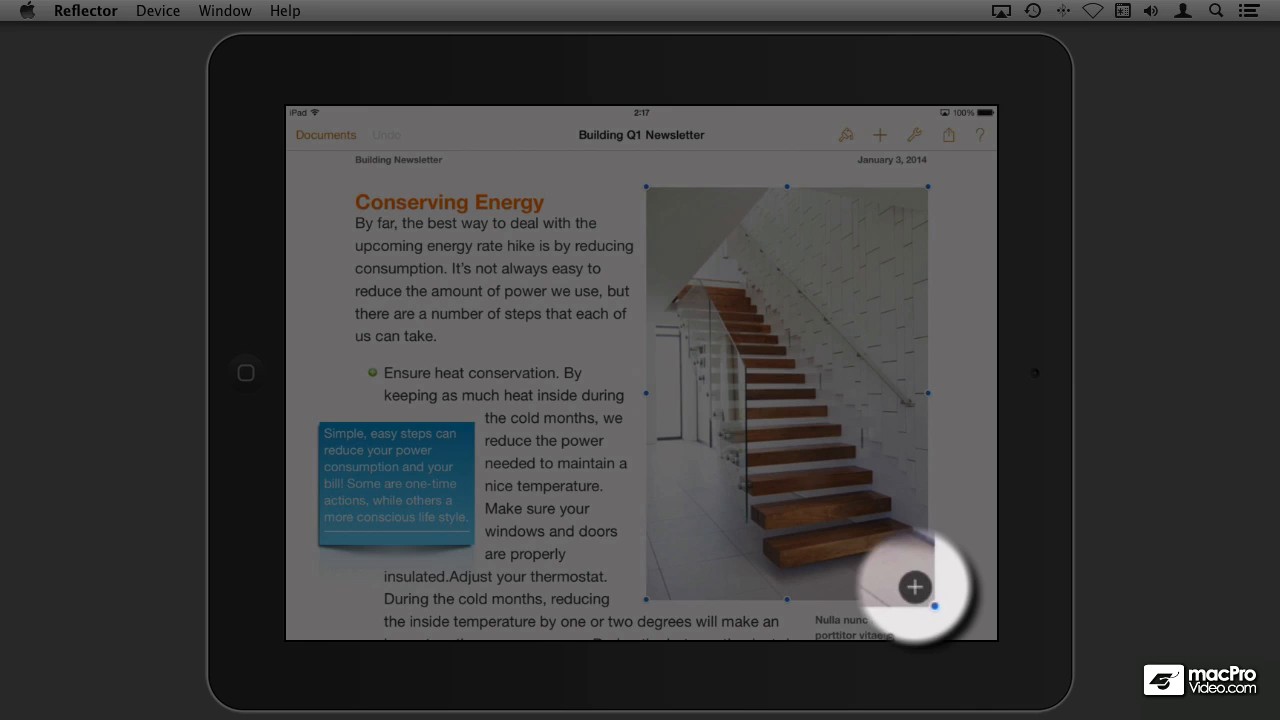
pyautogui.click(914, 588)
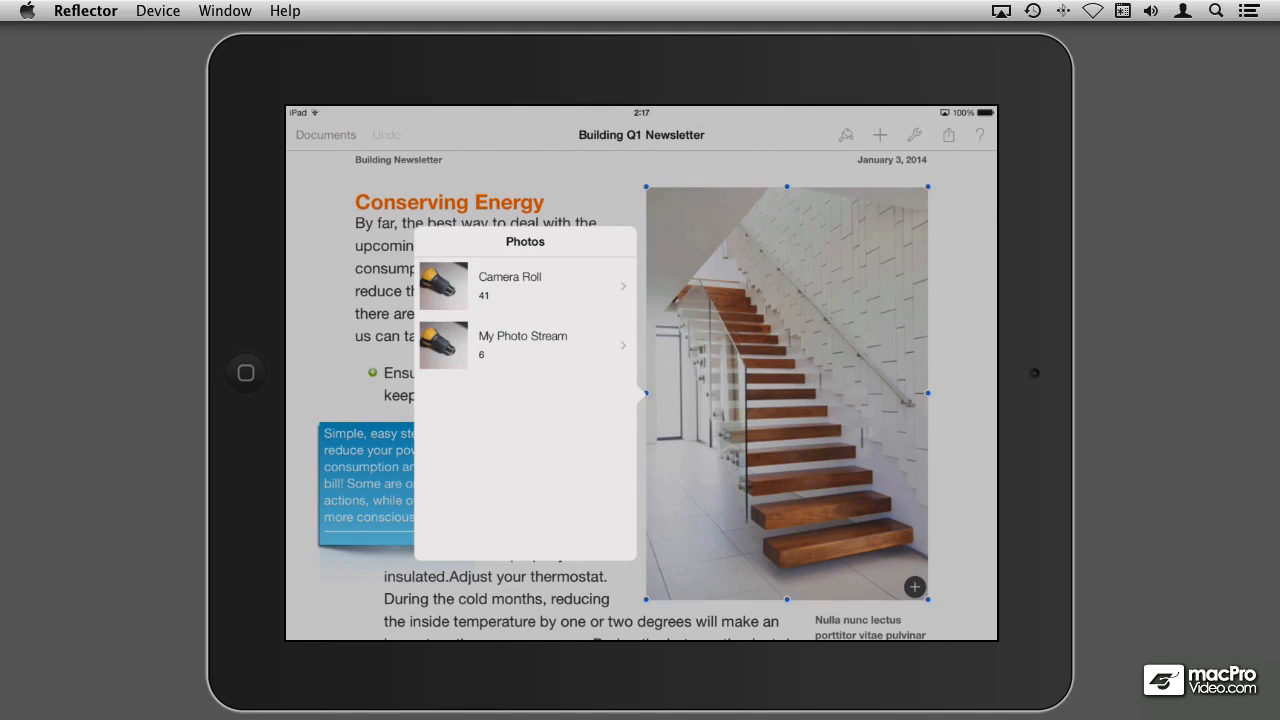
pyautogui.click(522, 336)
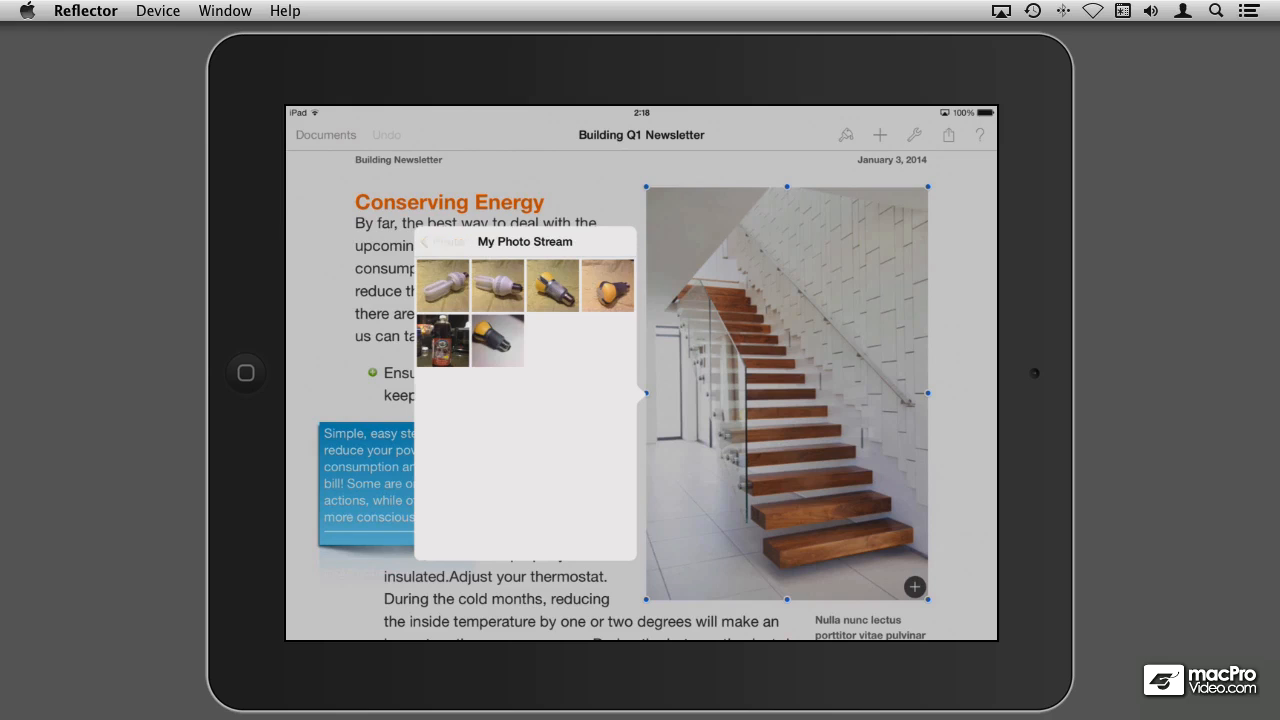
pyautogui.click(432, 240)
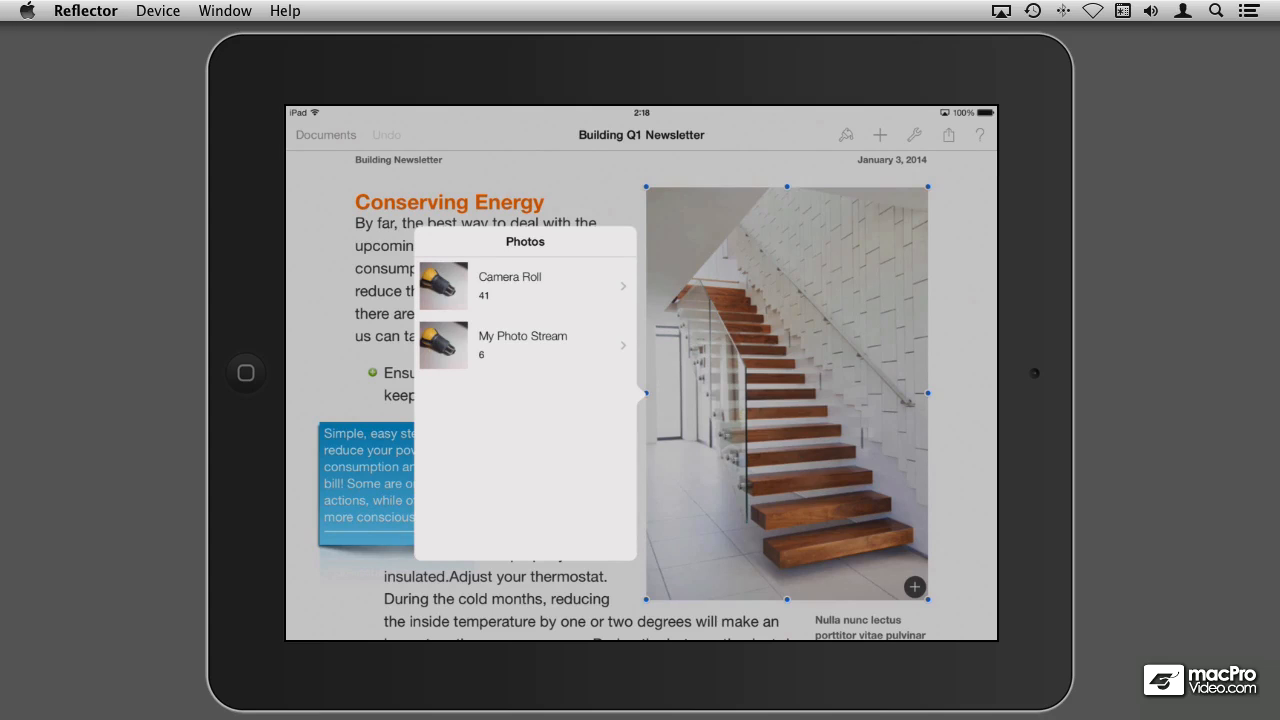
pyautogui.click(244, 372)
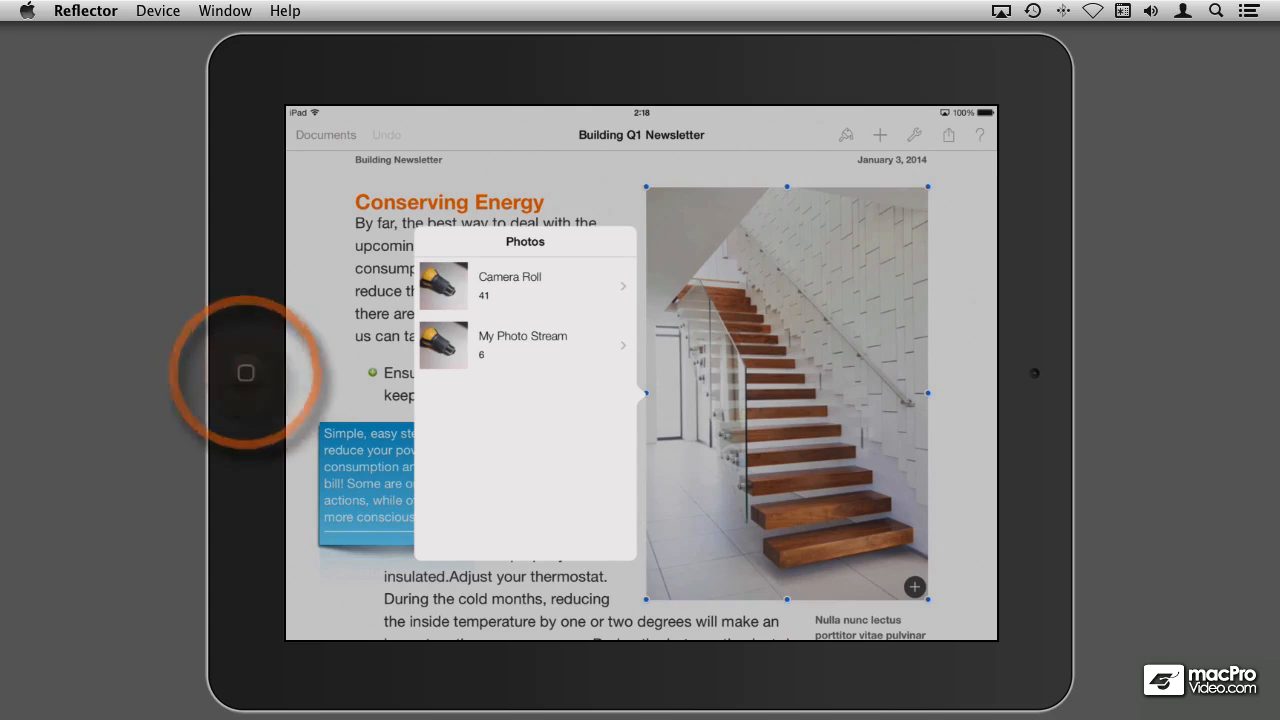
# Leave Pages for the Camera app and shoot a photo of the yellow light bulb.
pyautogui.click(246, 372)
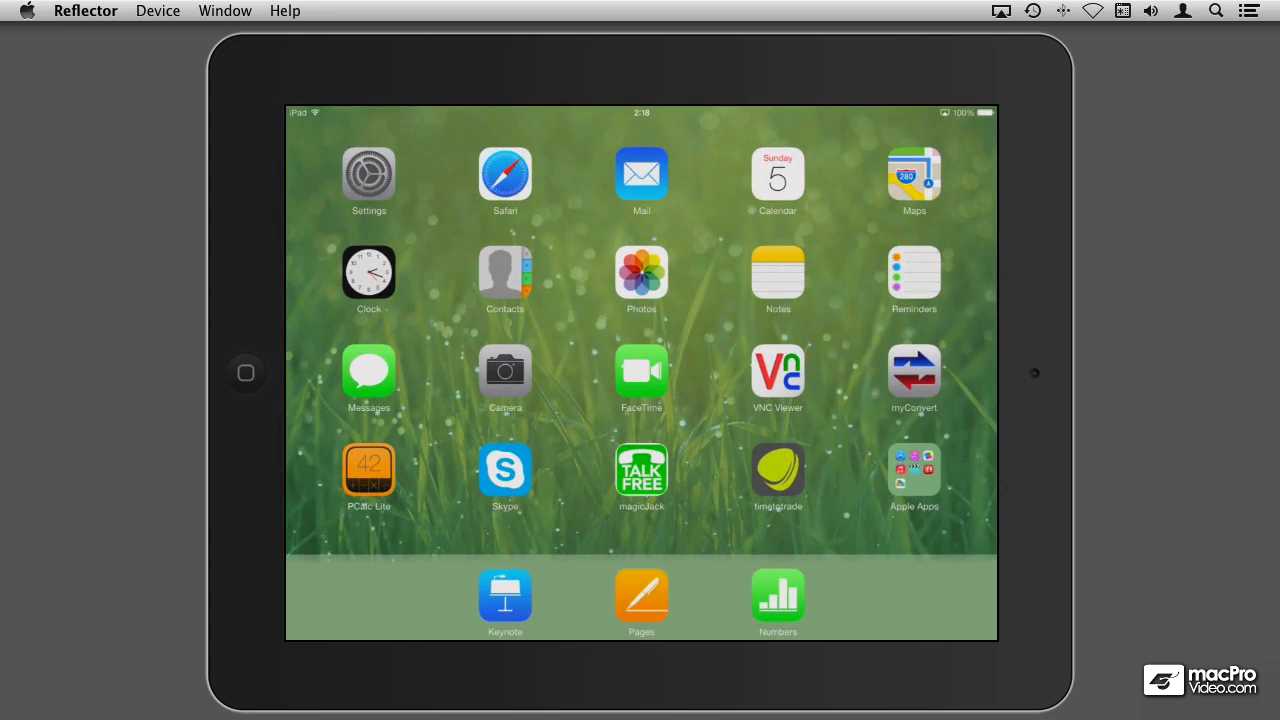
pyautogui.click(504, 370)
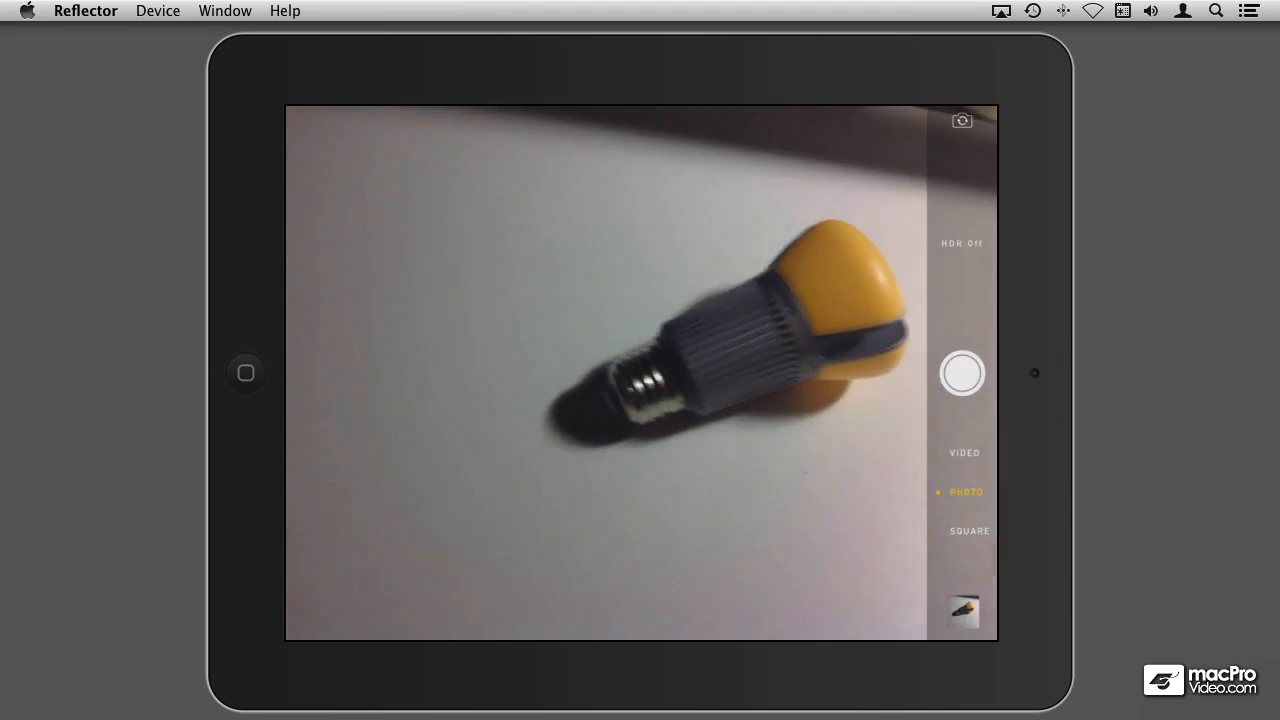
pyautogui.click(246, 374)
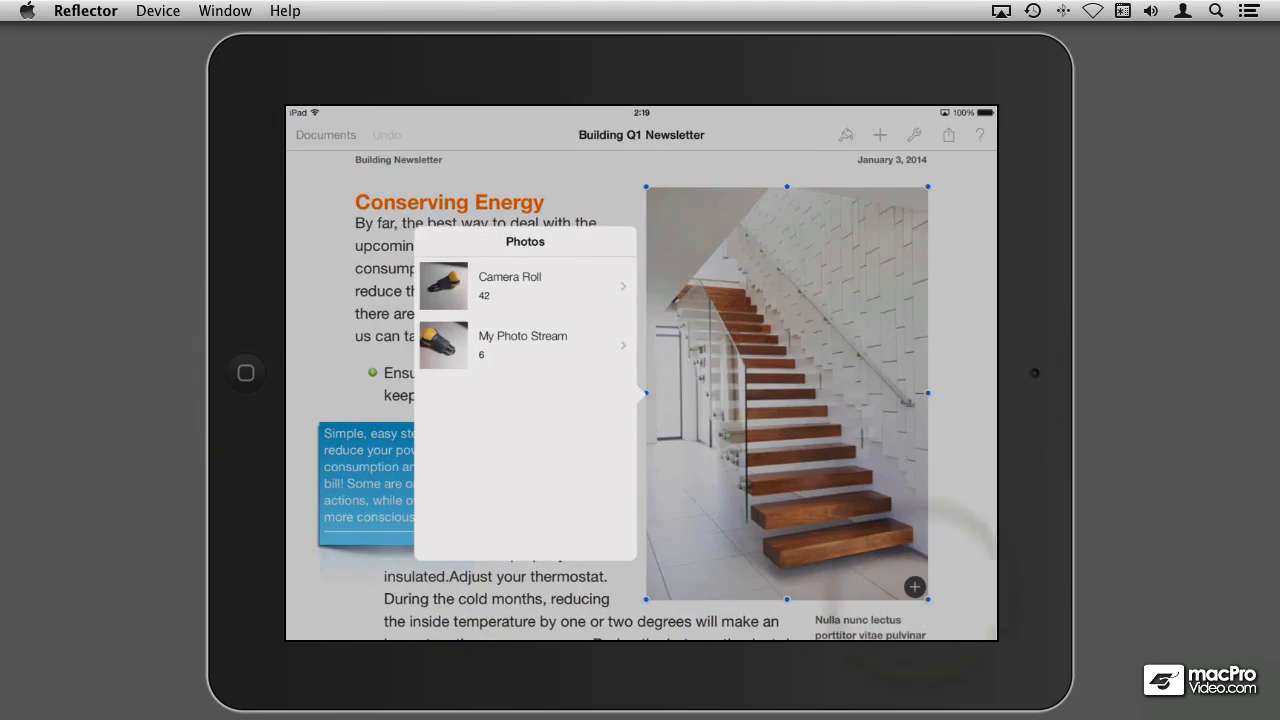
# Pick the newest light bulb shot from Camera Roll to replace the staircase image.
pyautogui.click(510, 284)
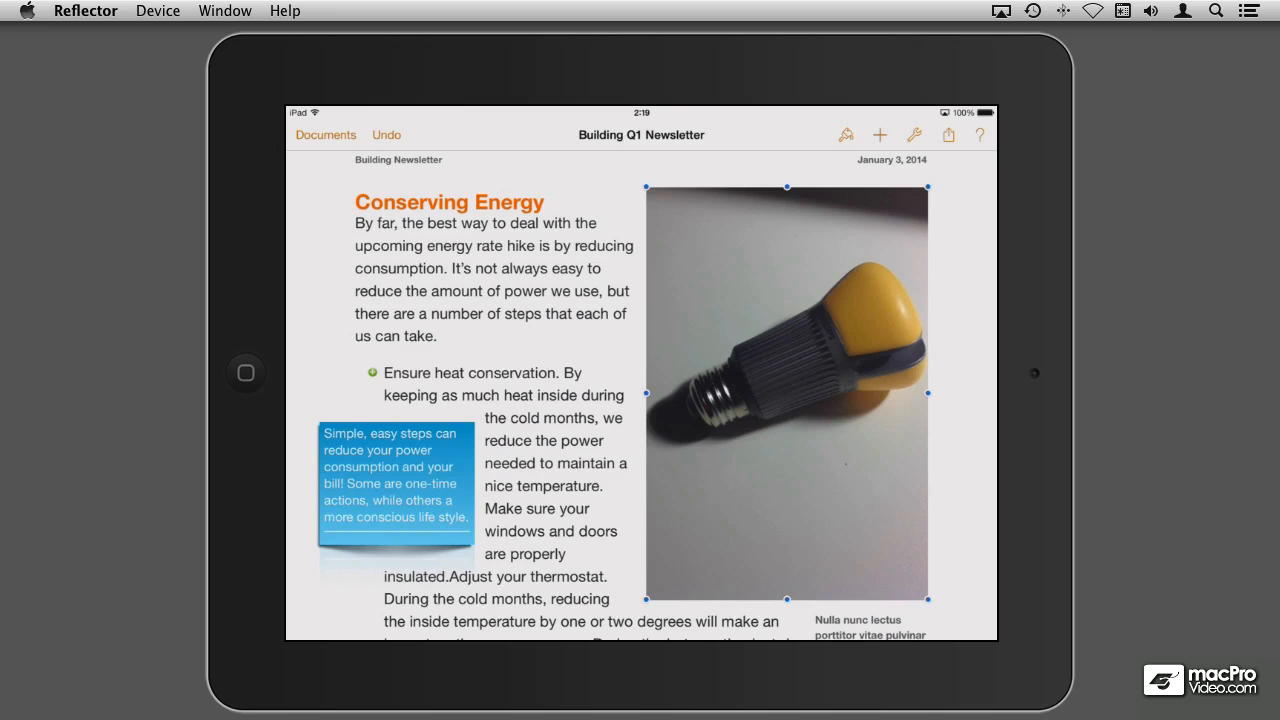
pyautogui.moveTo(144, 58)
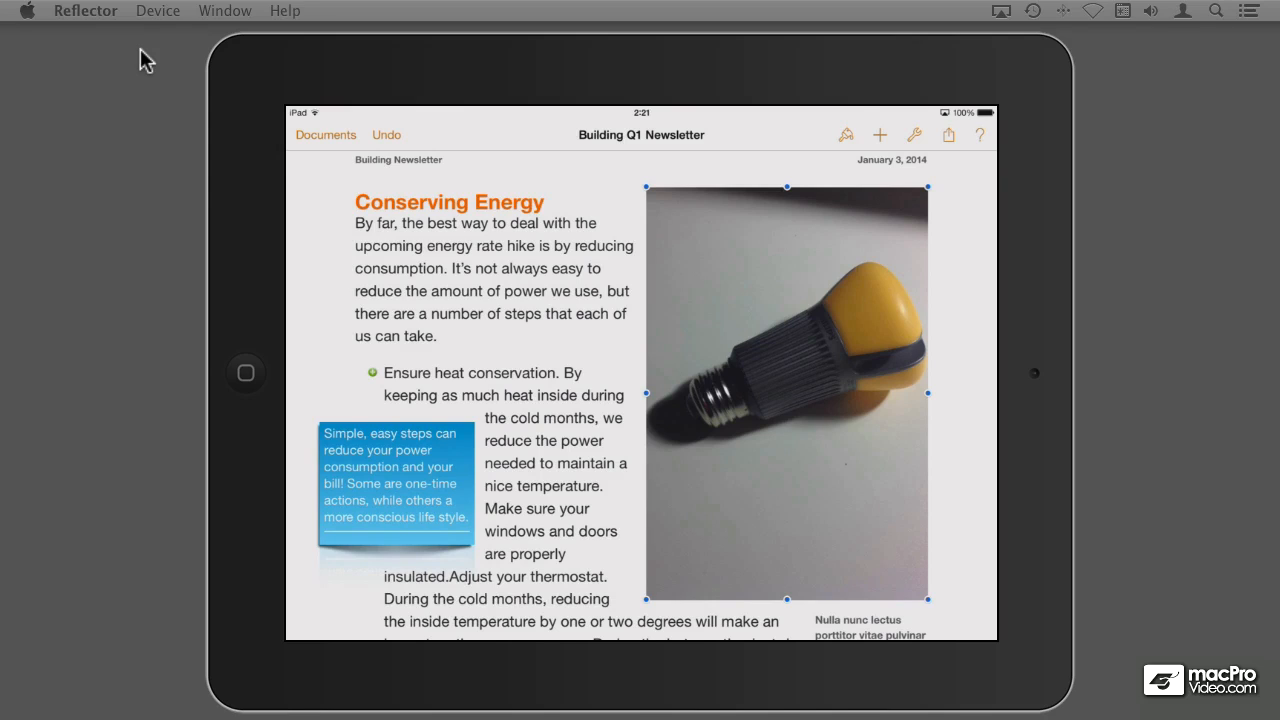
pyautogui.click(846, 134)
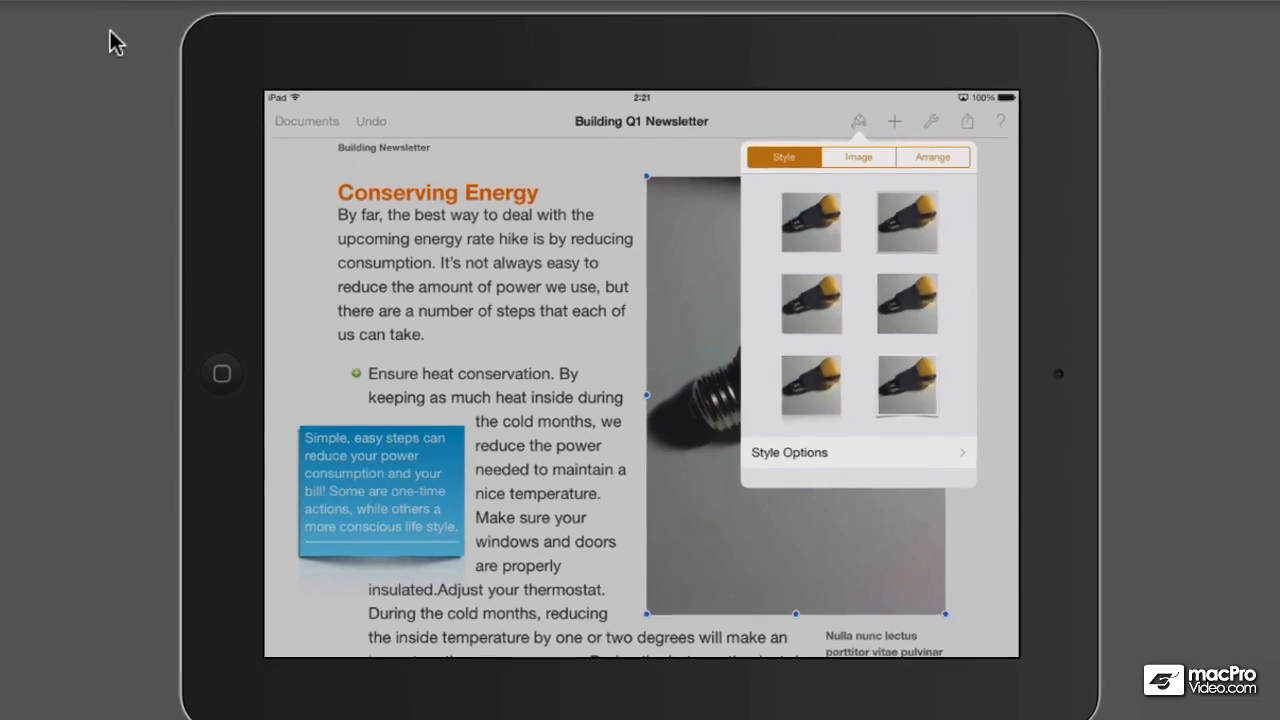
# Adjust the light bulb photo's mask so it fills the frame, then finish editing.
pyautogui.click(858, 156)
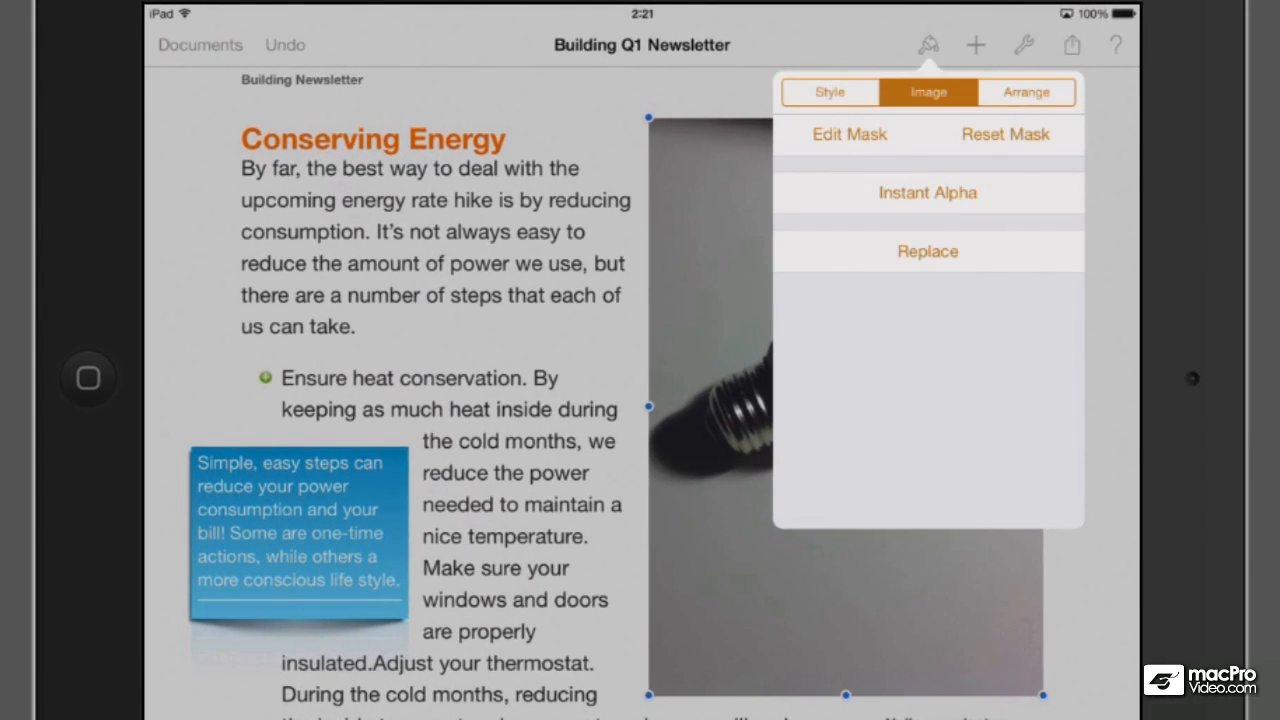
pyautogui.click(928, 252)
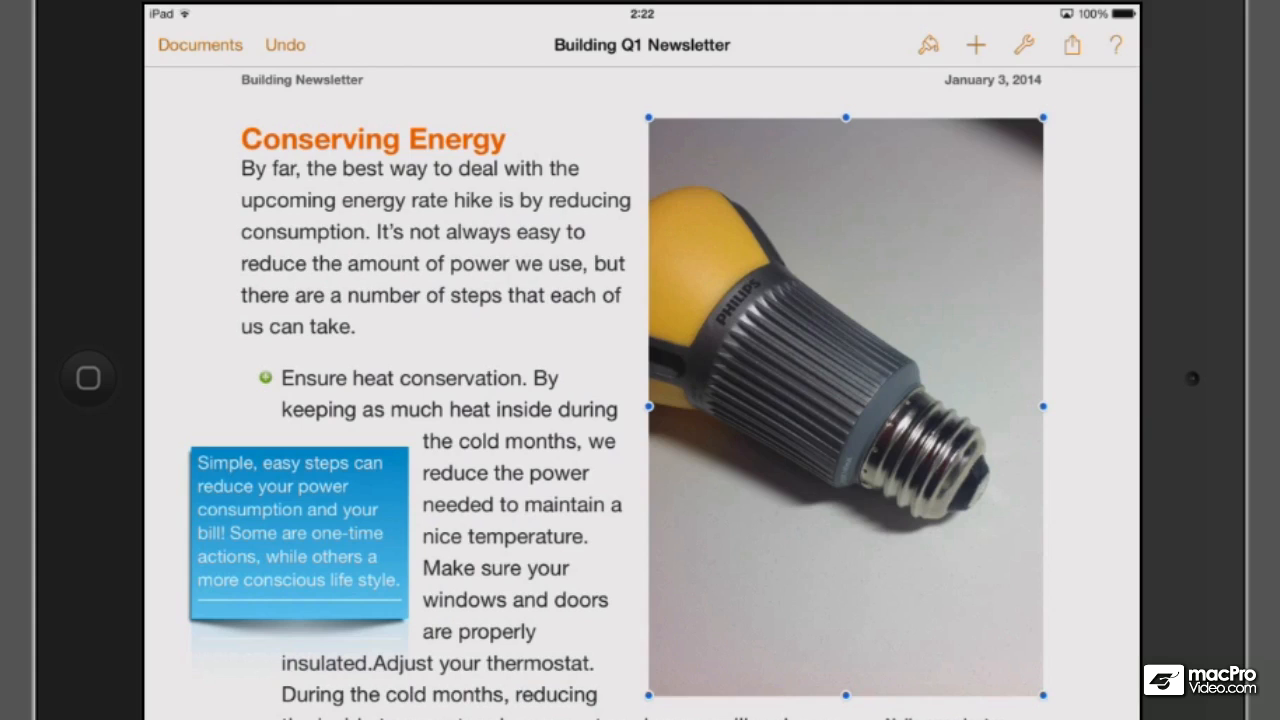
pyautogui.click(200, 44)
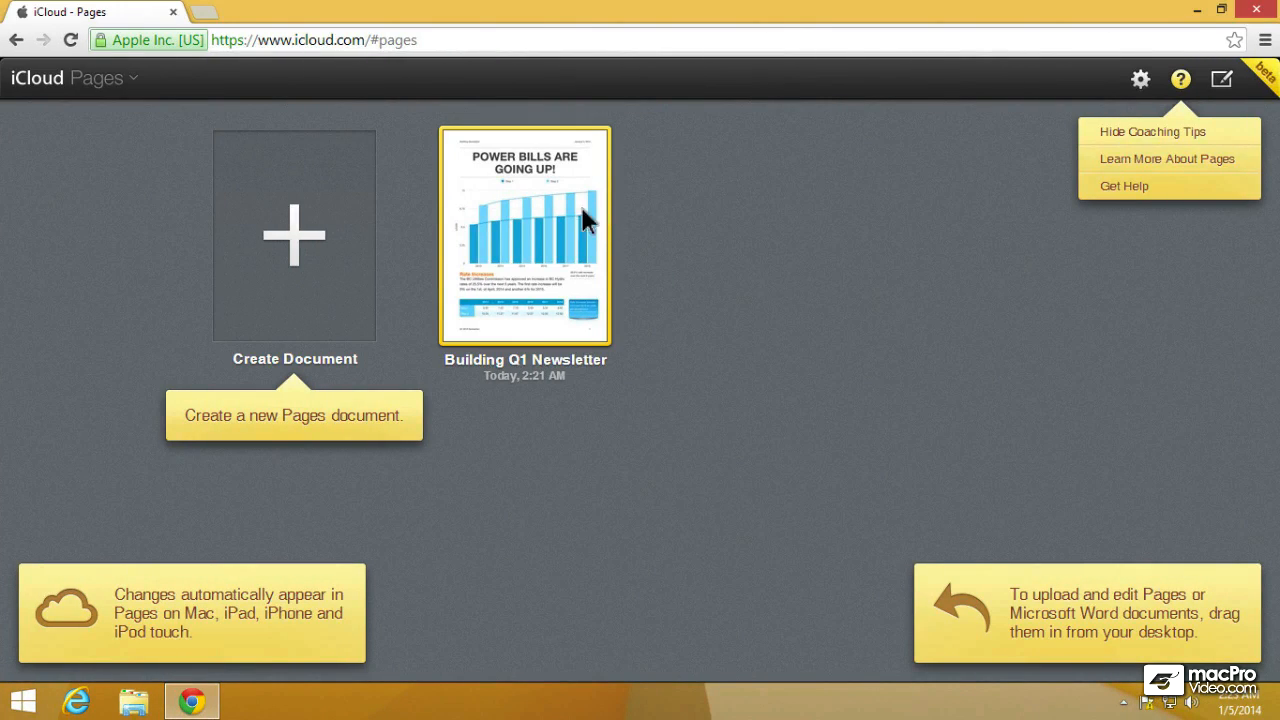
# Open Building Q1 Newsletter on icloud.com and scroll to the synced light bulb photo.
pyautogui.doubleClick(524, 236)
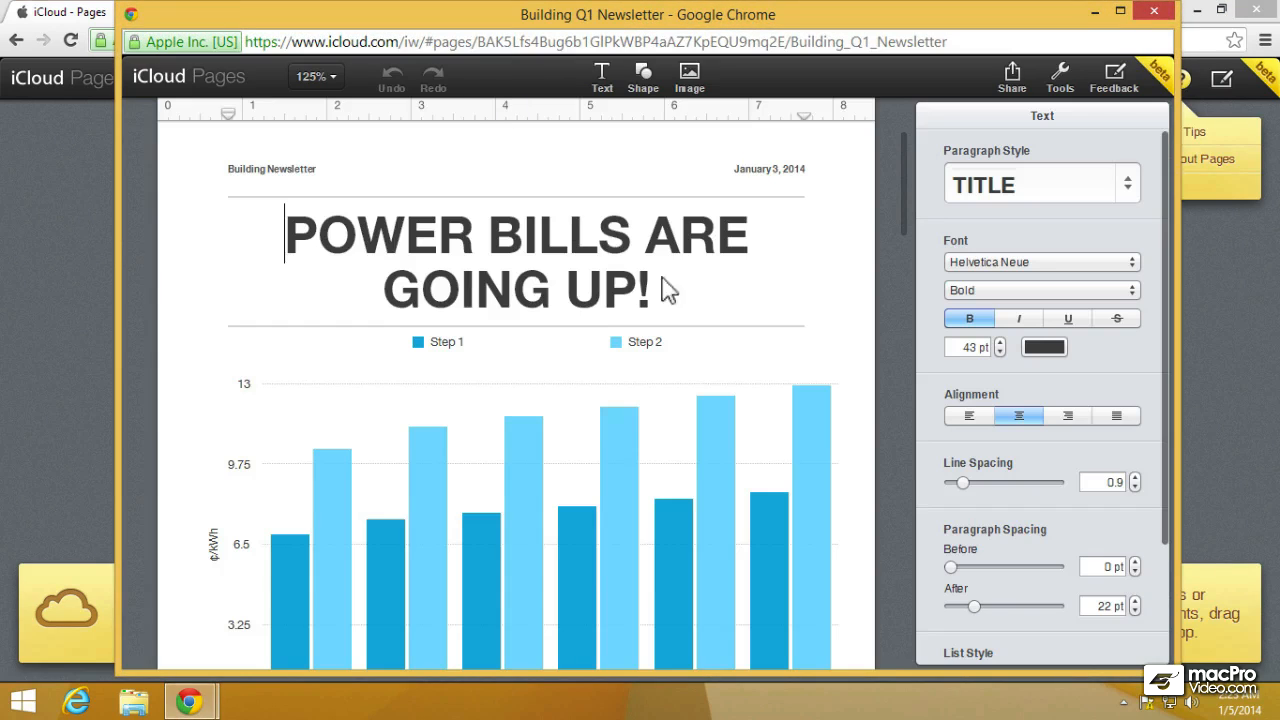
pyautogui.scroll(-3)
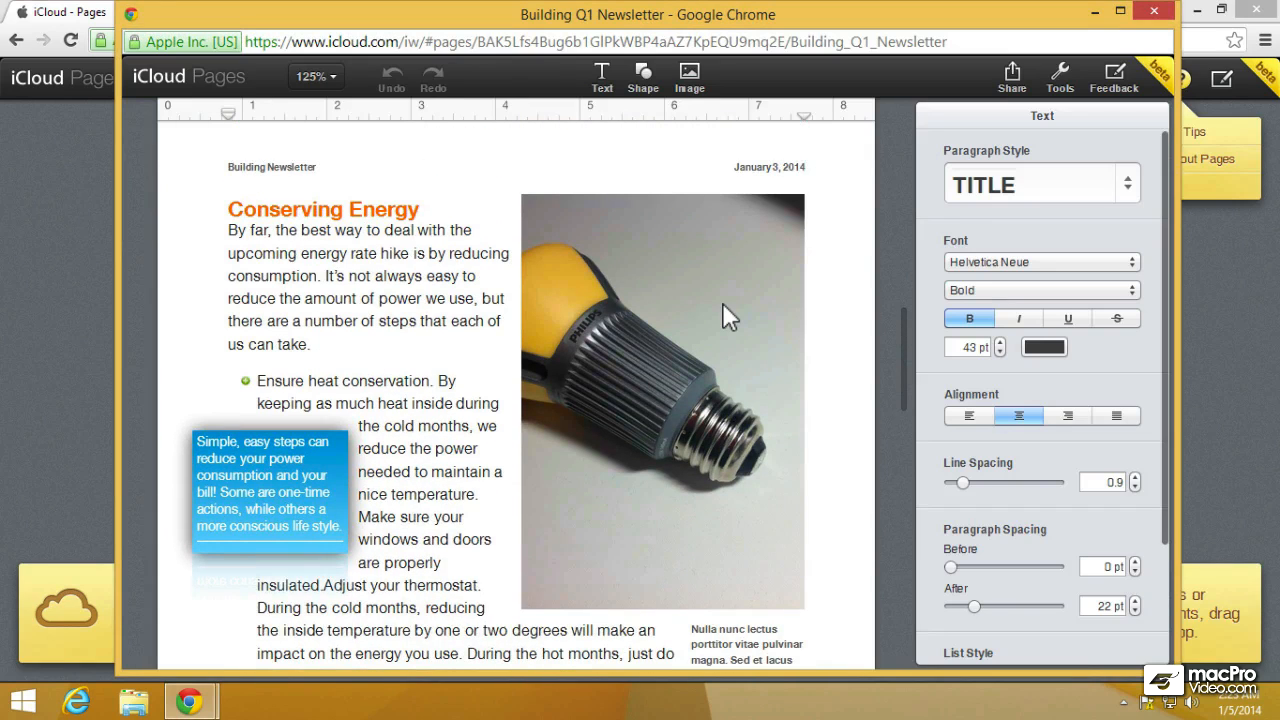
pyautogui.moveTo(750, 332)
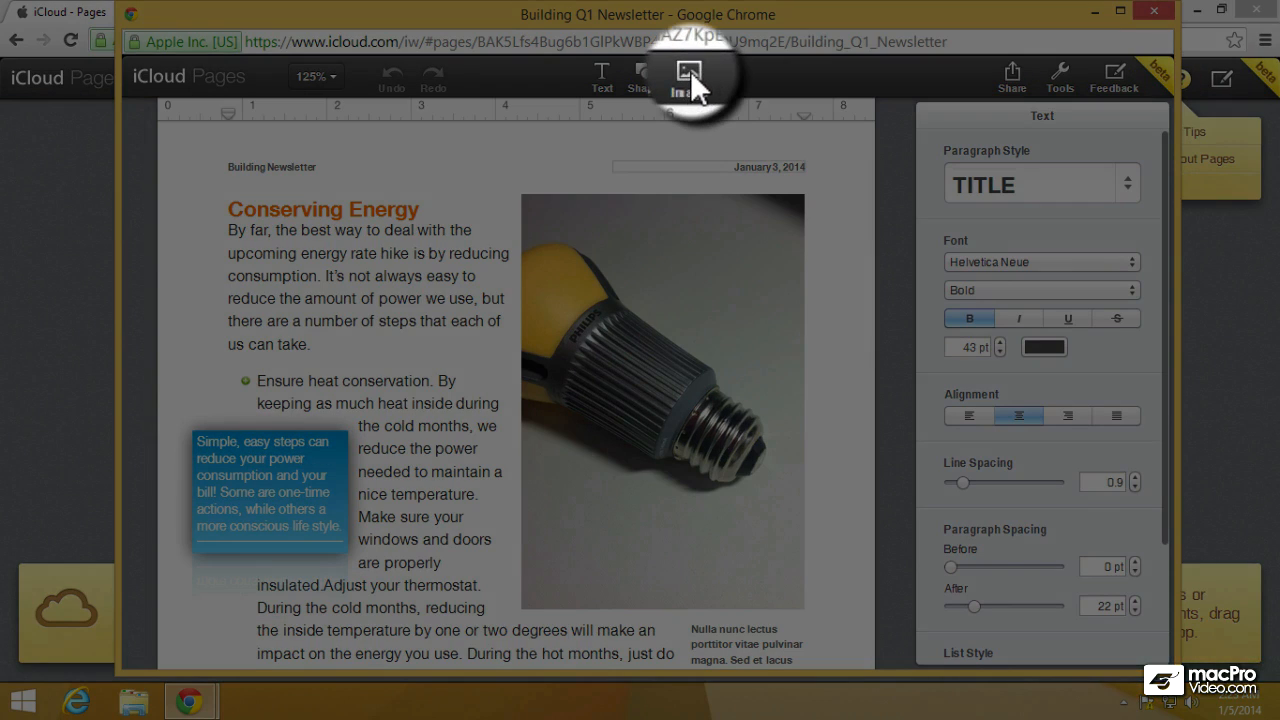
# Insert the Canada image from the Flags folder below the light bulb photo.
pyautogui.click(688, 76)
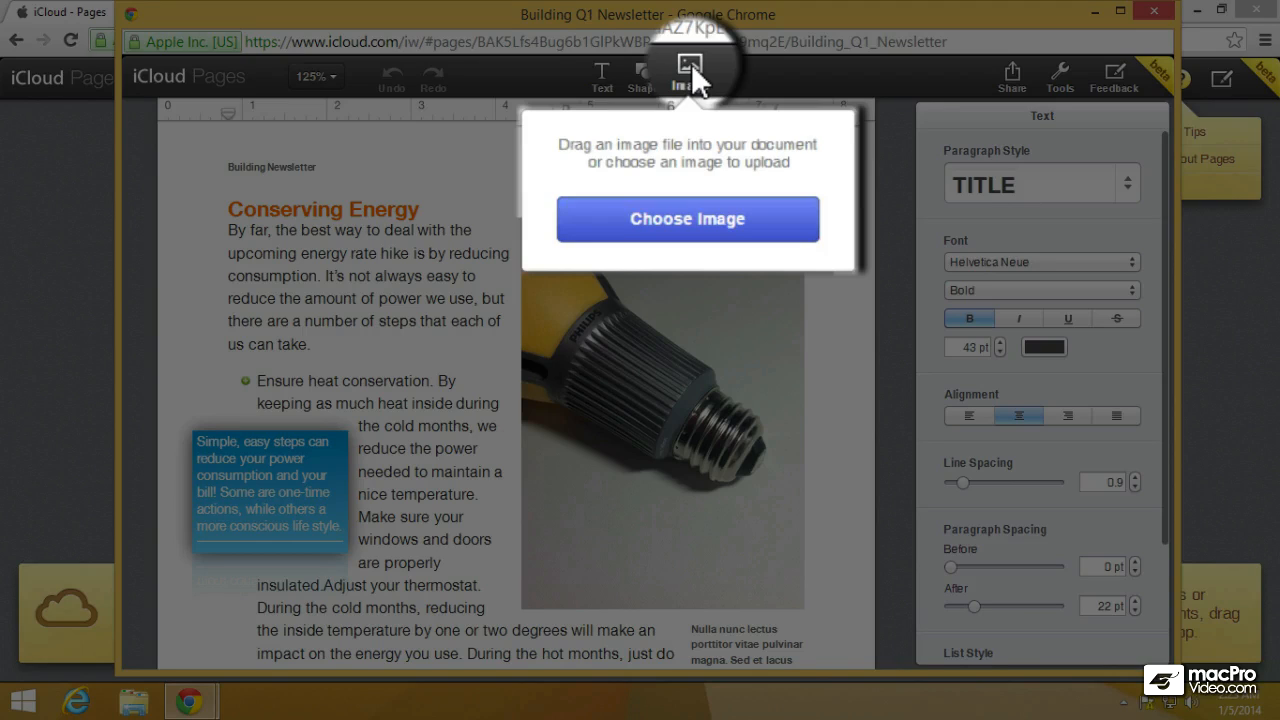
pyautogui.click(688, 218)
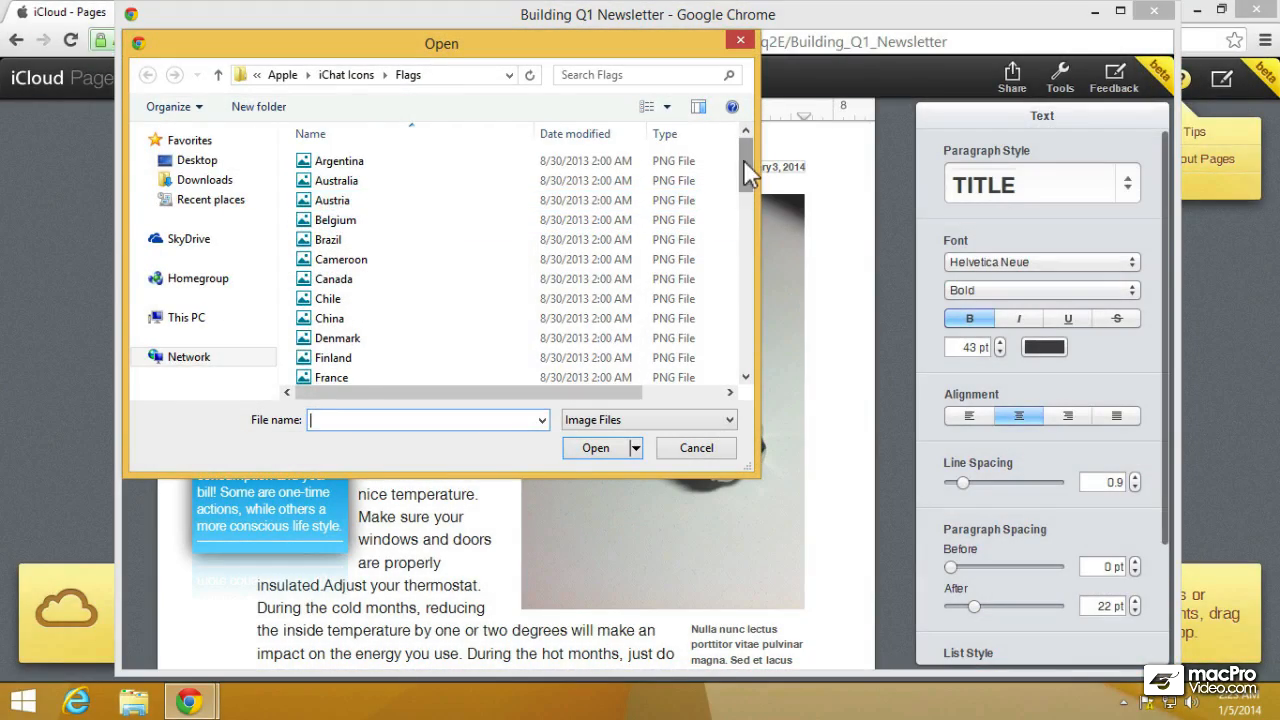
pyautogui.scroll(-3)
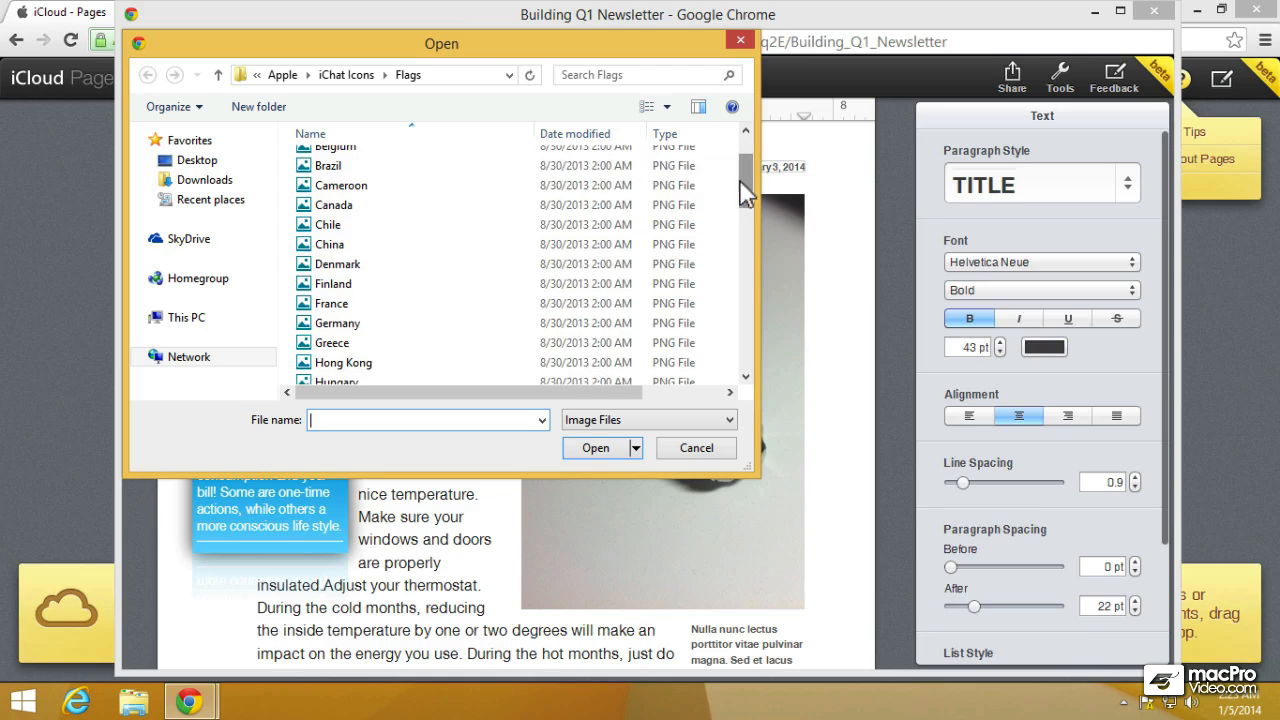
pyautogui.click(328, 224)
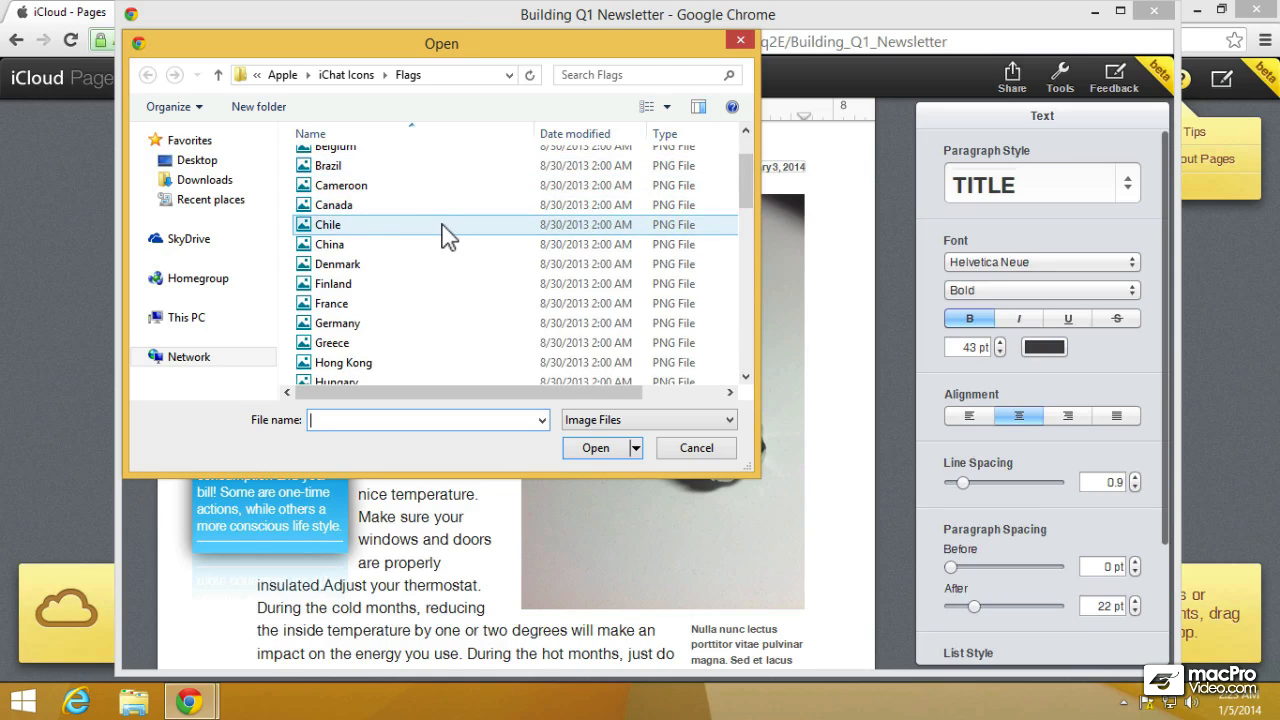
pyautogui.click(334, 204)
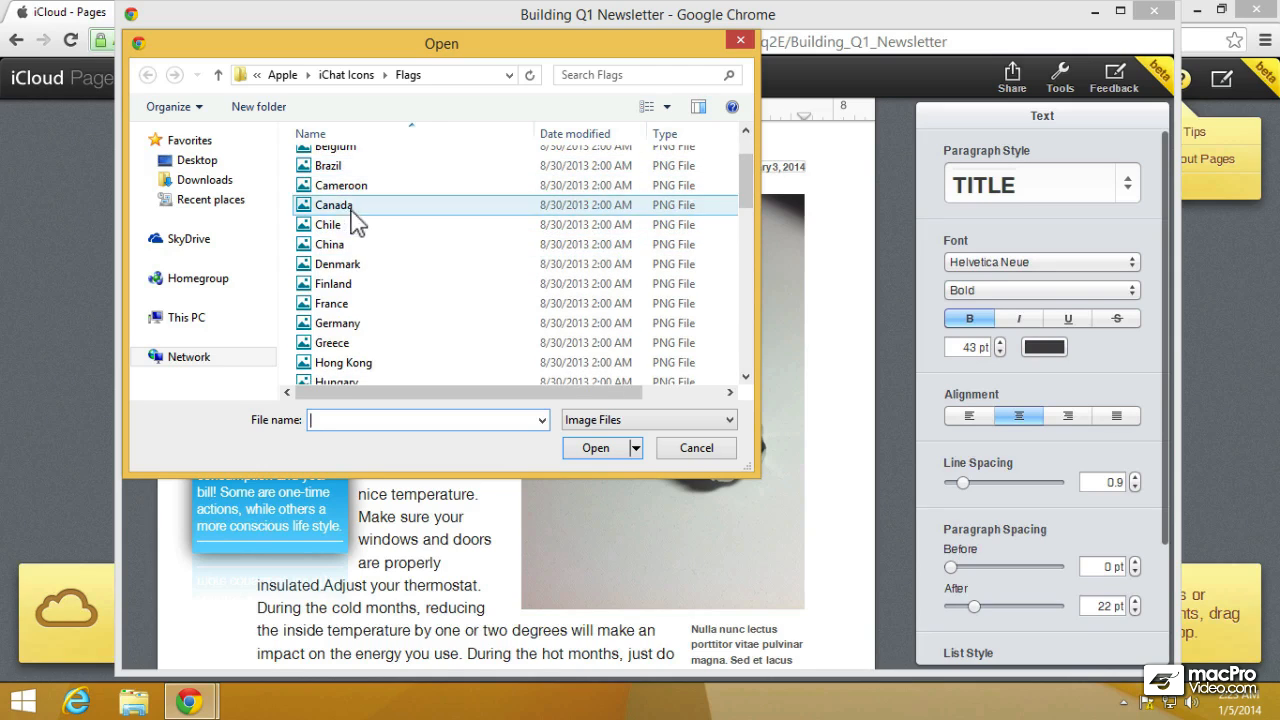
pyautogui.click(332, 204)
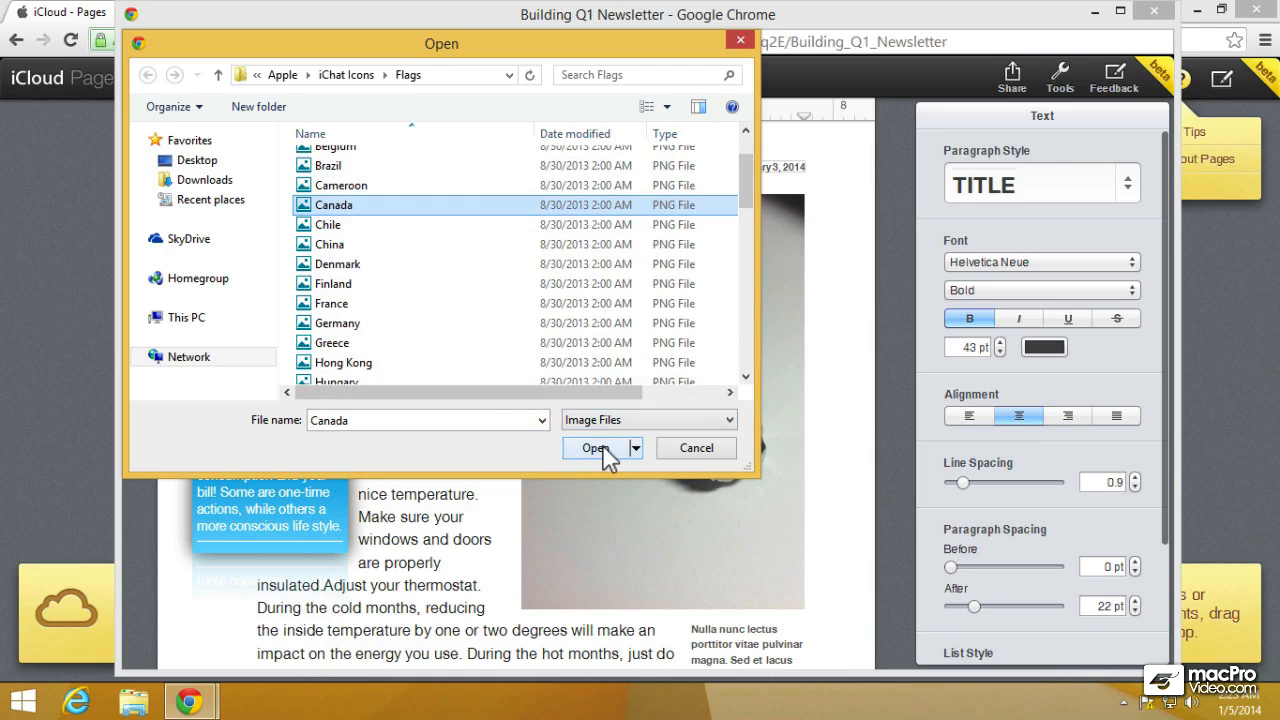
pyautogui.click(596, 448)
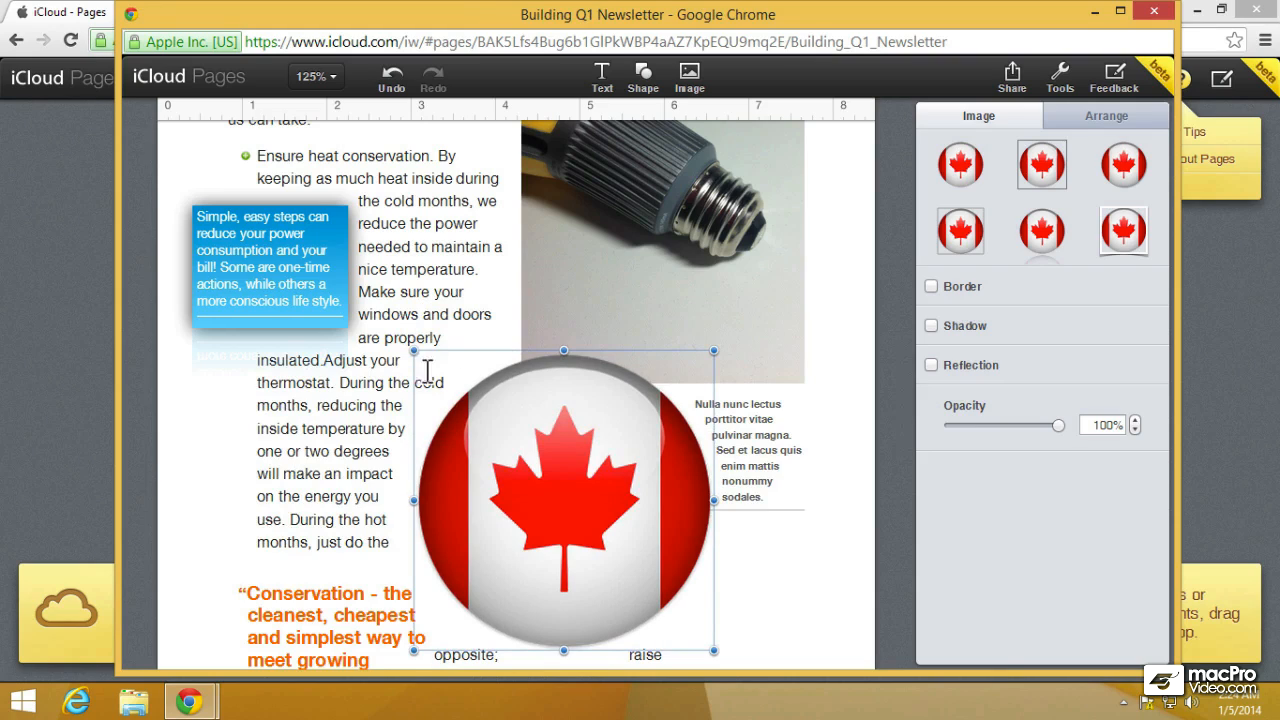
pyautogui.moveTo(416, 420)
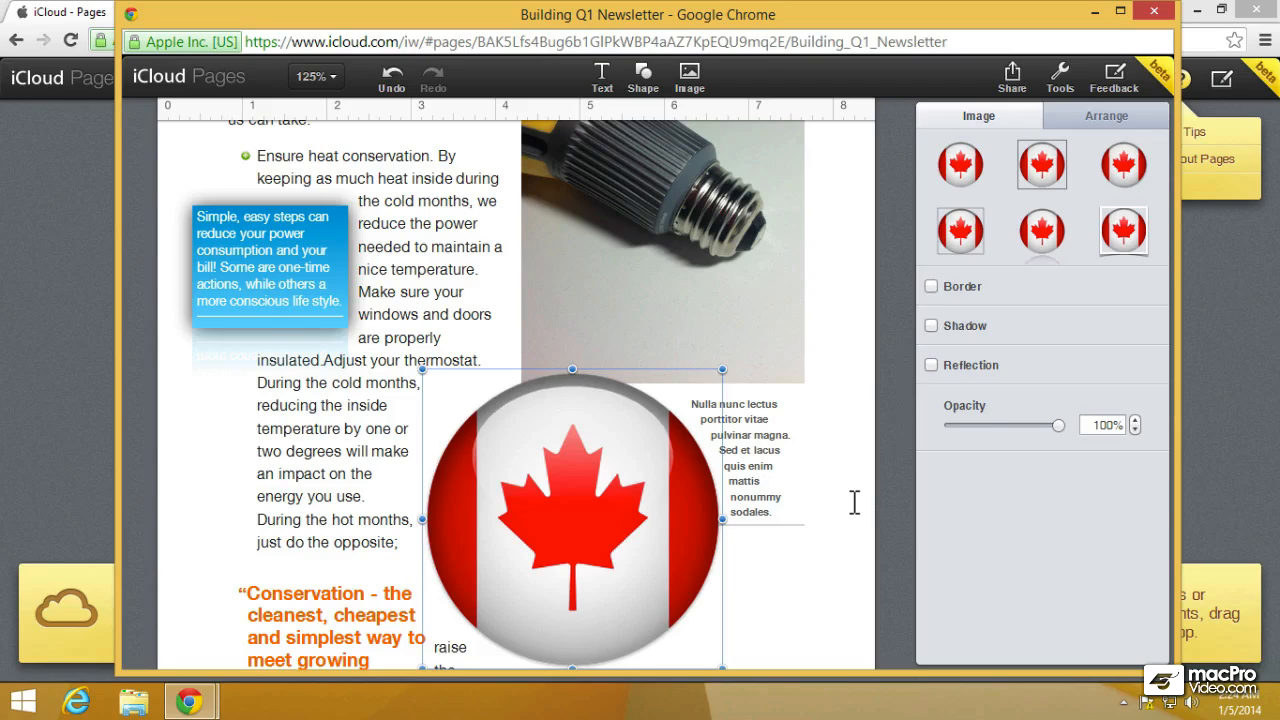
pyautogui.moveTo(848, 508)
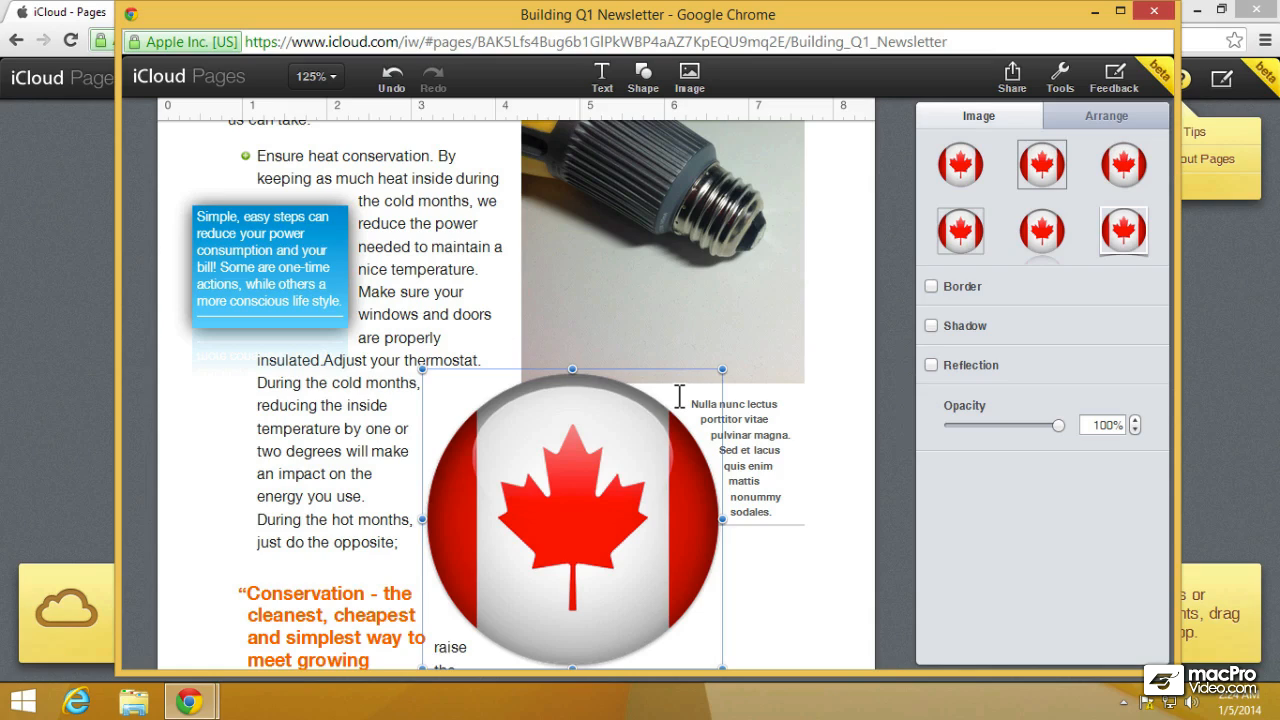
pyautogui.moveTo(650, 430)
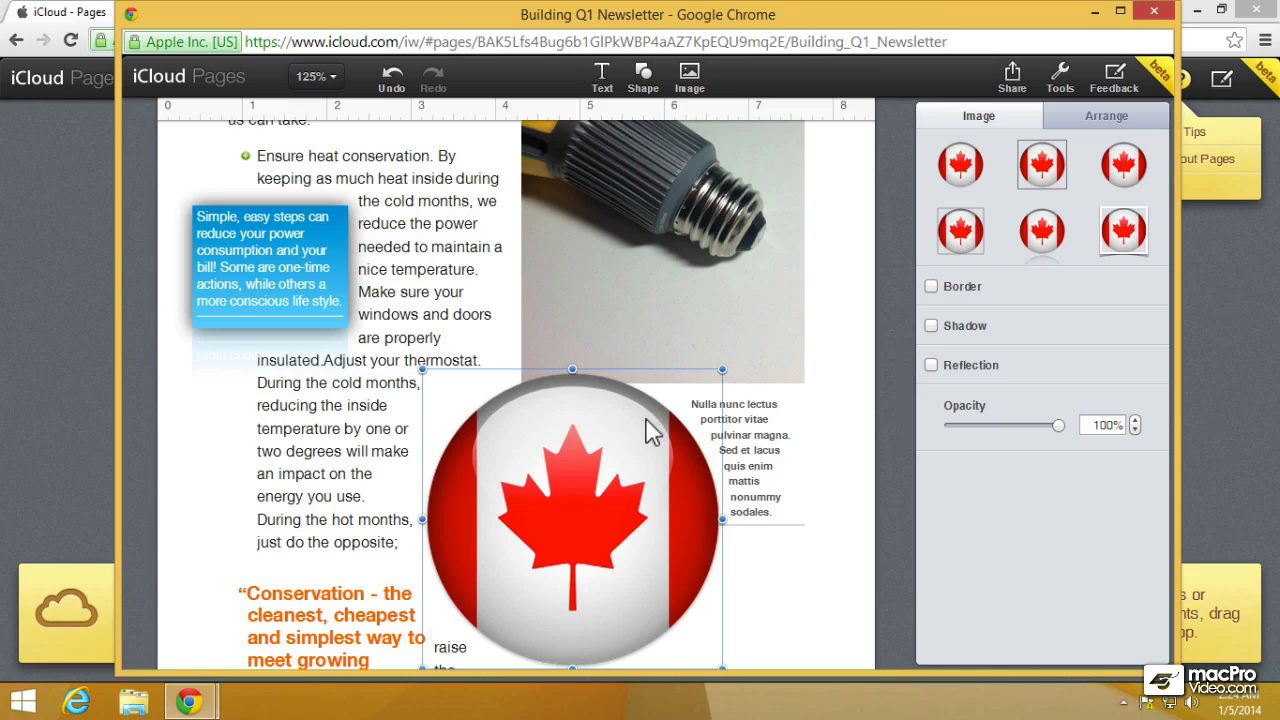
# Remove the Canada flag image via its context menu so text reflows under the bulb photo.
pyautogui.rightClick(650, 430)
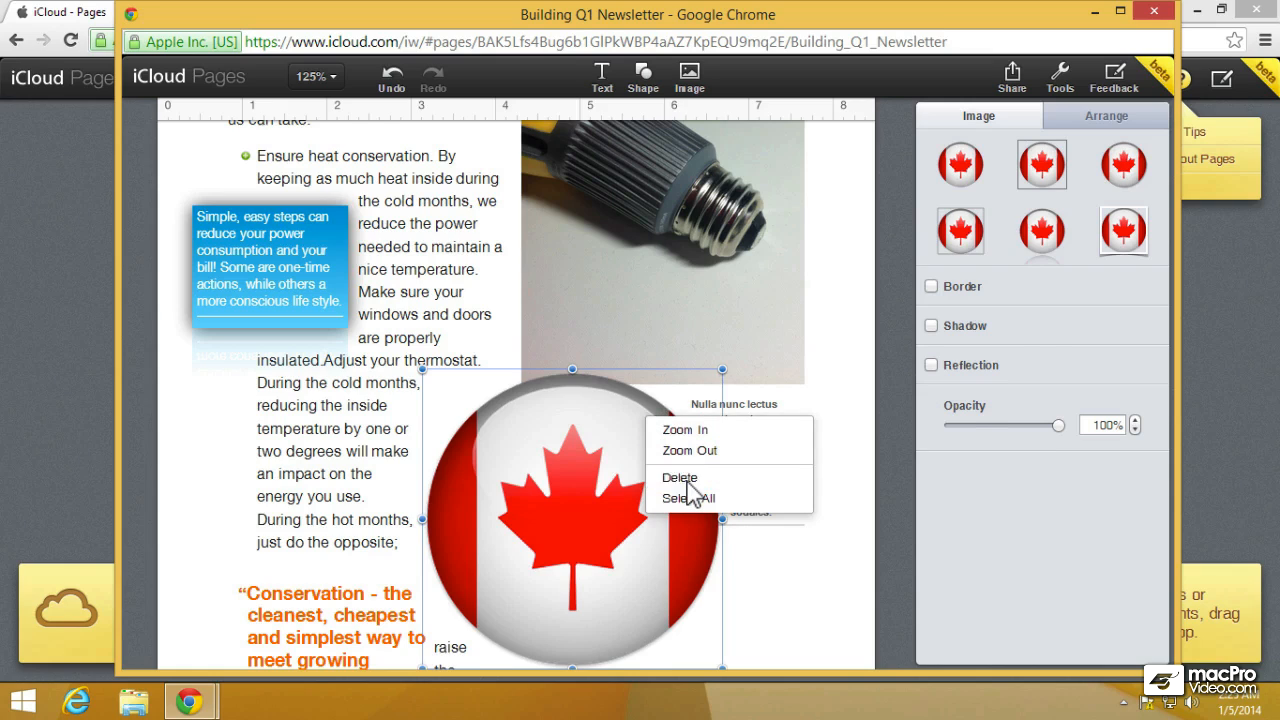
pyautogui.click(680, 476)
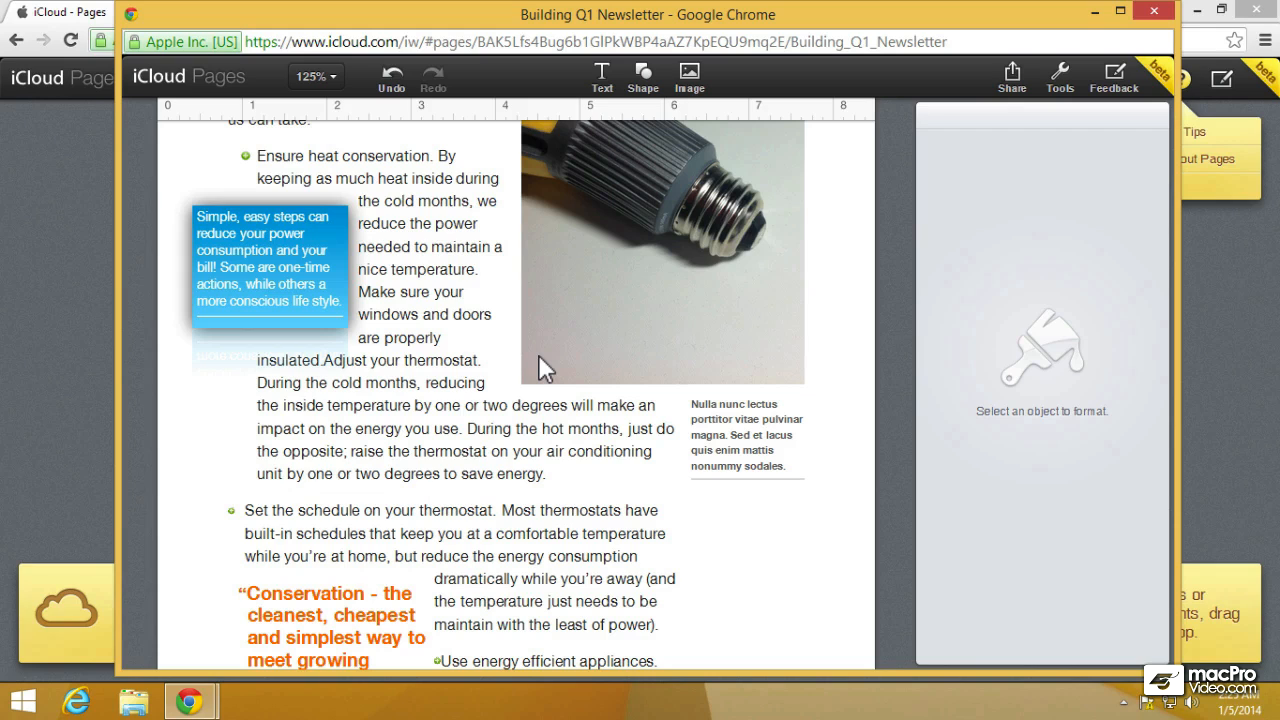
pyautogui.moveTo(1150, 30)
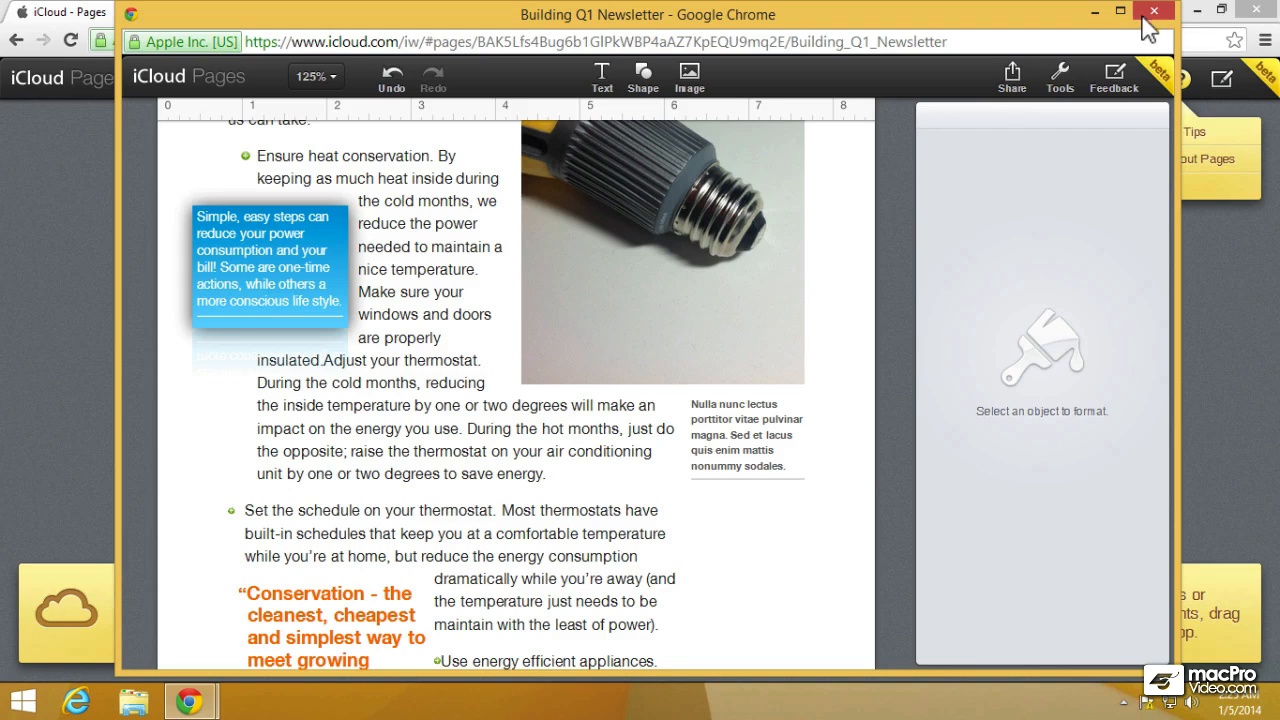